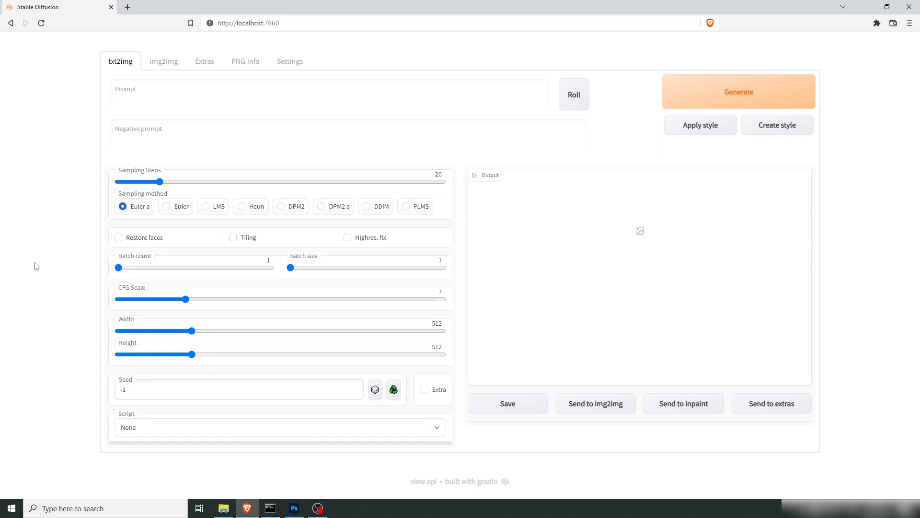
{"action": "mouse_move", "coordinate": [57, 198]}
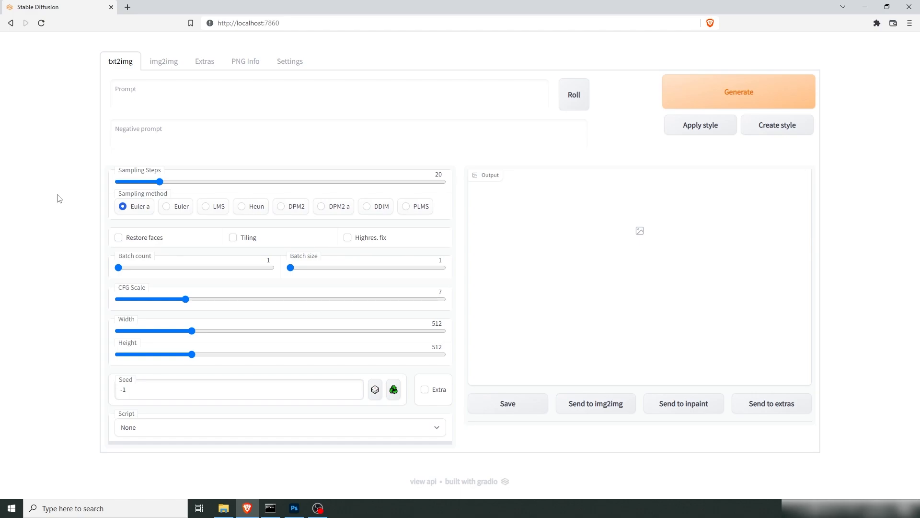
Step: Switch to the img2img page to refine the grey sword render
{"action": "left_click", "coordinate": [160, 61]}
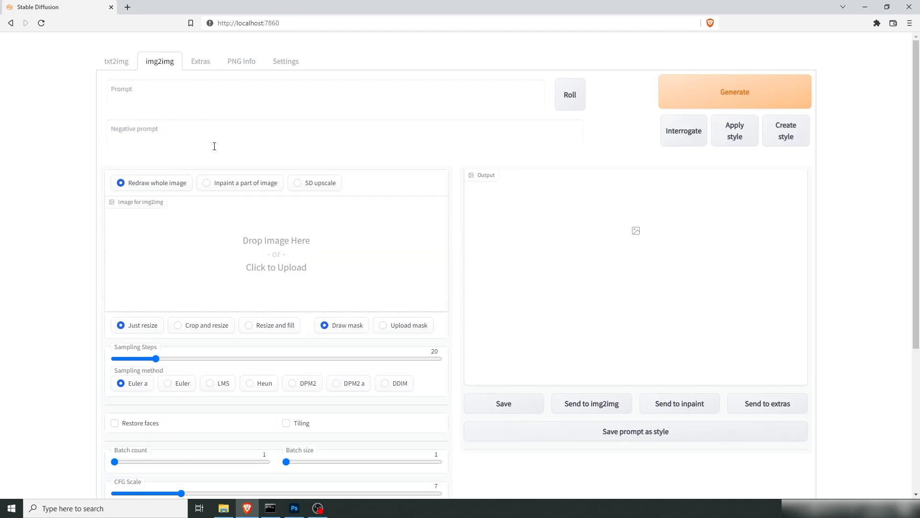
{"action": "mouse_move", "coordinate": [439, 405]}
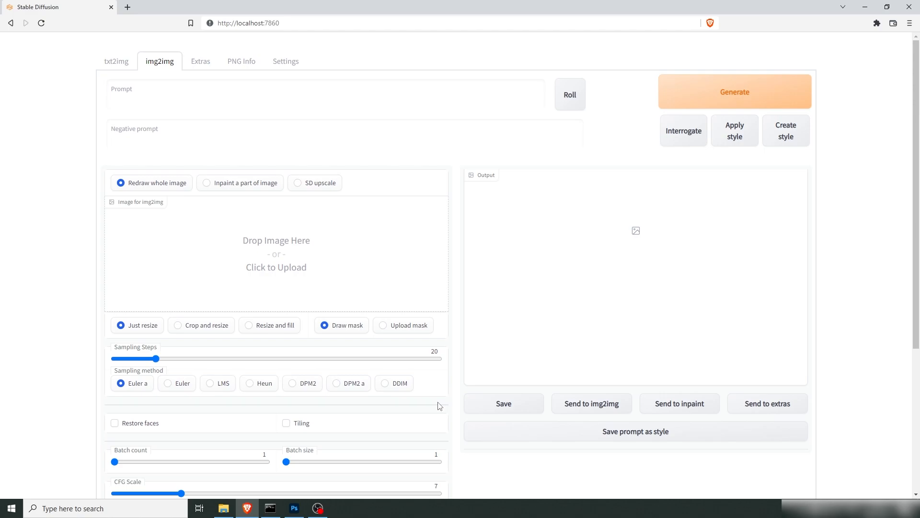
{"action": "mouse_move", "coordinate": [434, 407]}
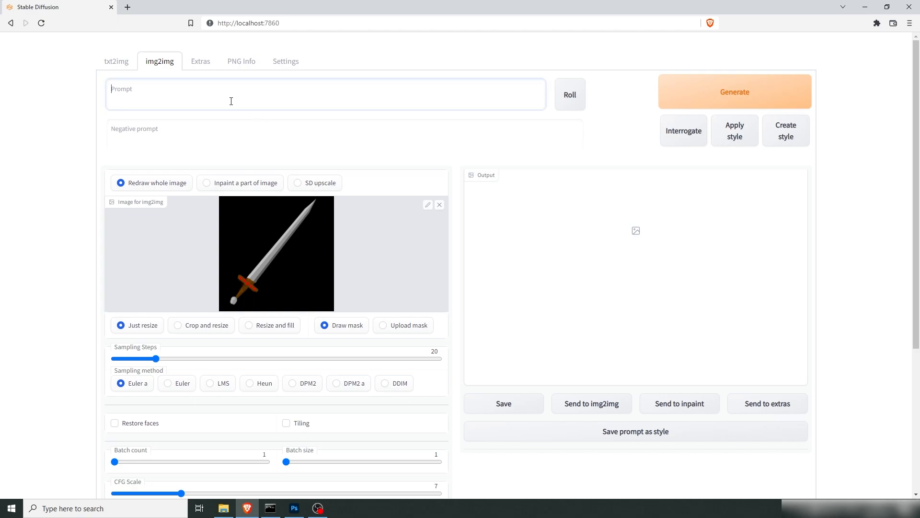
Step: Enter the prompt 'video game art in the style of diablo and world of warcraft. sword with sparkling rubies on hilt'
{"action": "type", "text": "video g"}
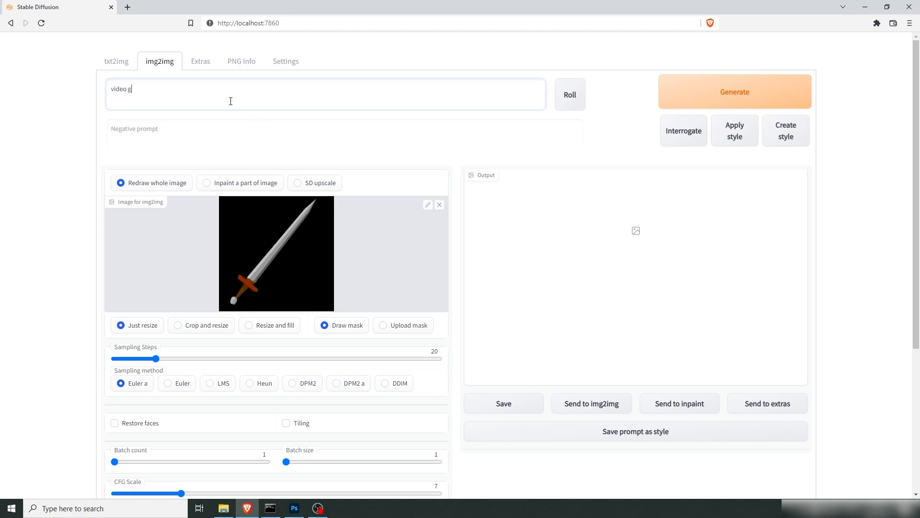
{"action": "type", "text": "ame art in the"}
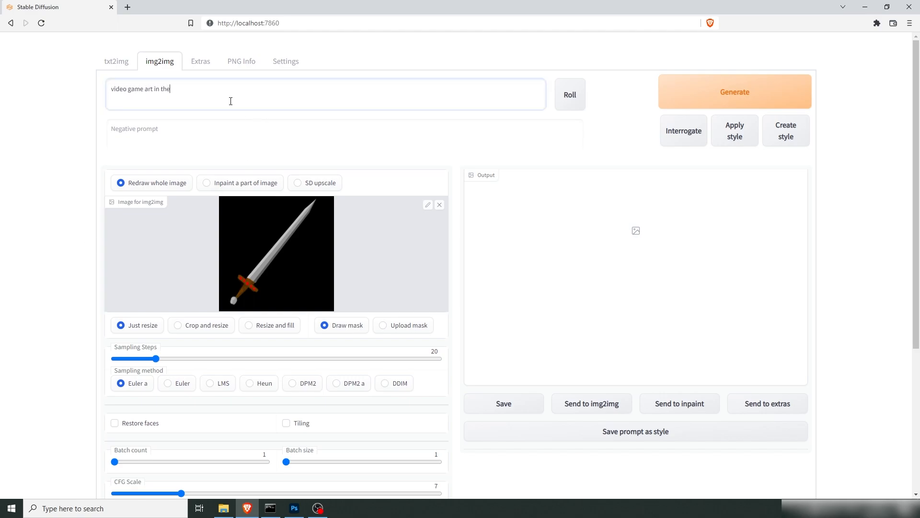
{"action": "type", "text": "style of diablo and world of"}
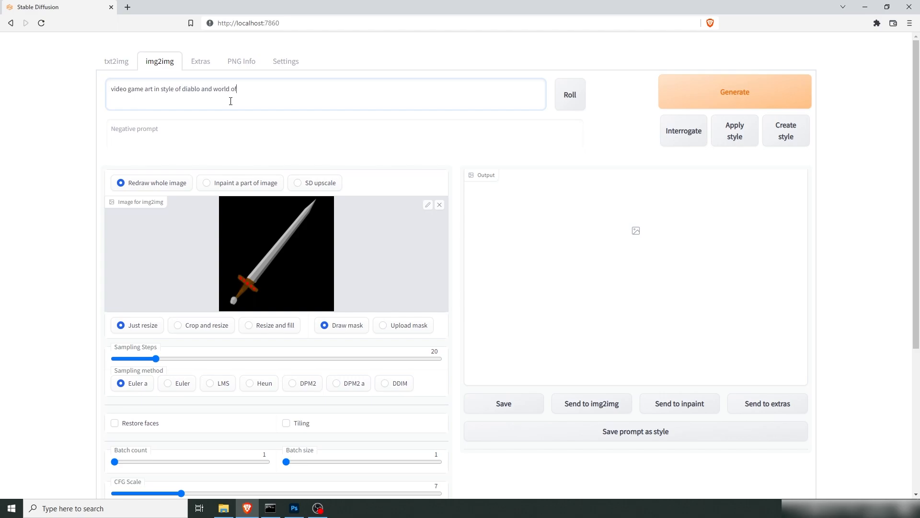
{"action": "type", "text": "warcraft."}
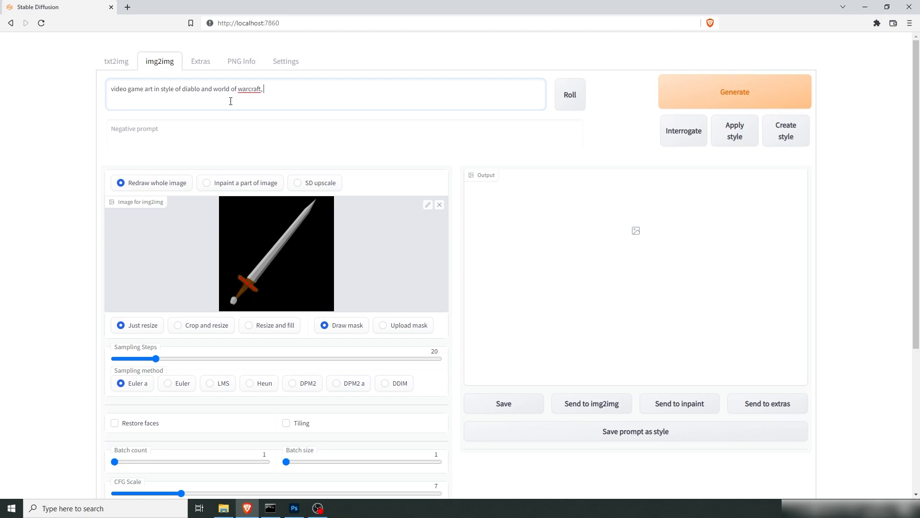
{"action": "type", "text": "sword w"}
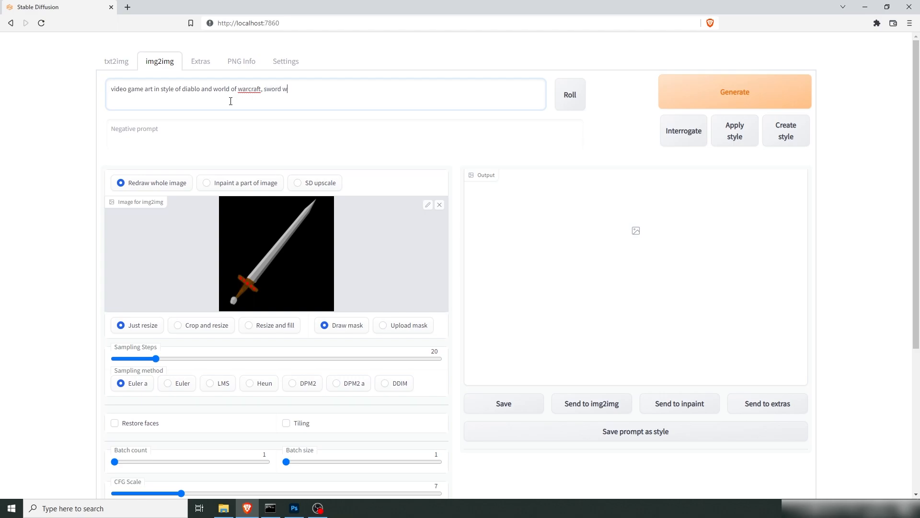
{"action": "type", "text": "ith ru"}
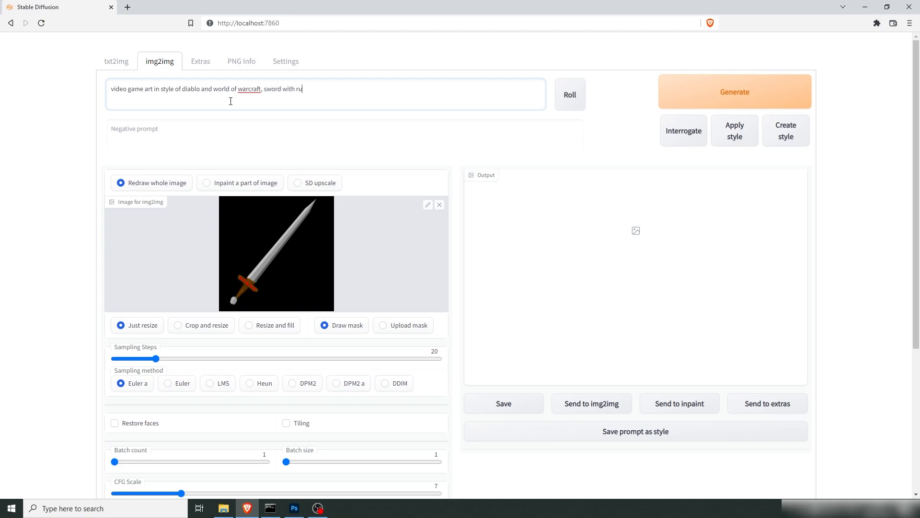
{"action": "type", "text": "sparkling"}
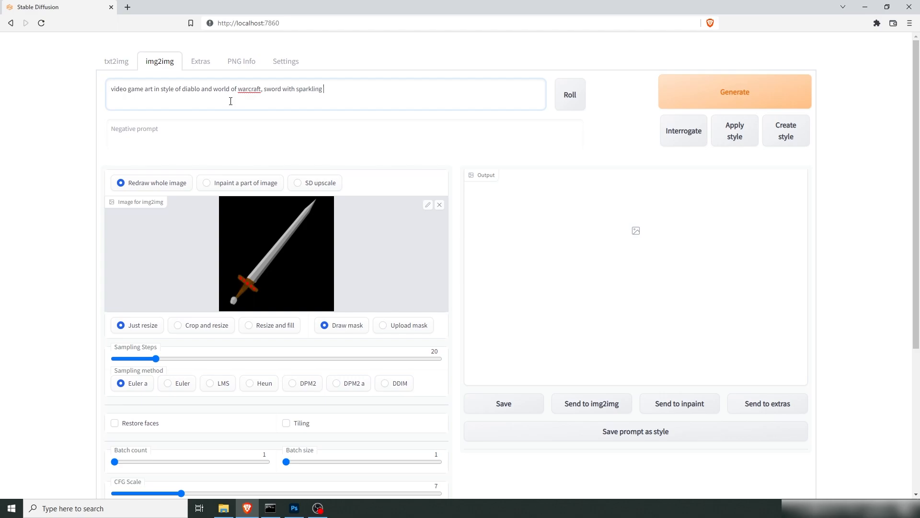
{"action": "type", "text": "rubies on hil"}
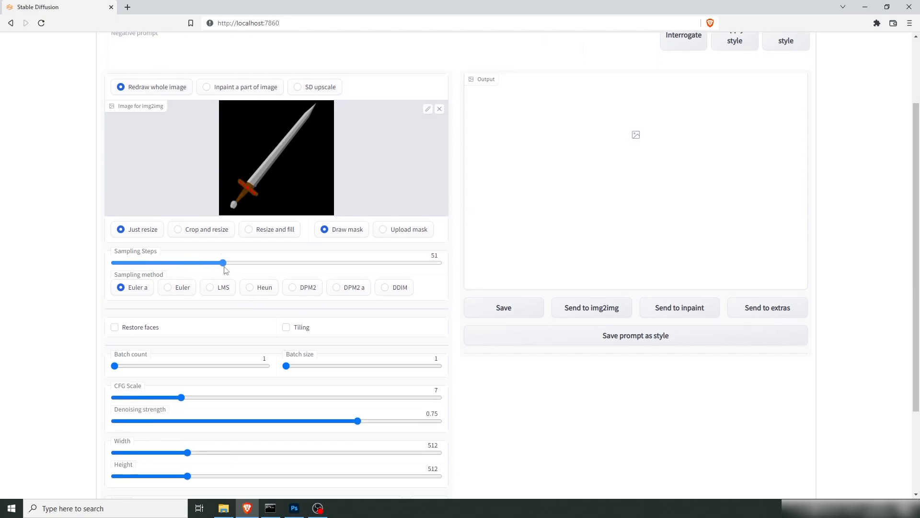
Step: Choose the LMS sampler, batch count 4 and denoising strength 0.3
{"action": "left_click", "coordinate": [210, 287]}
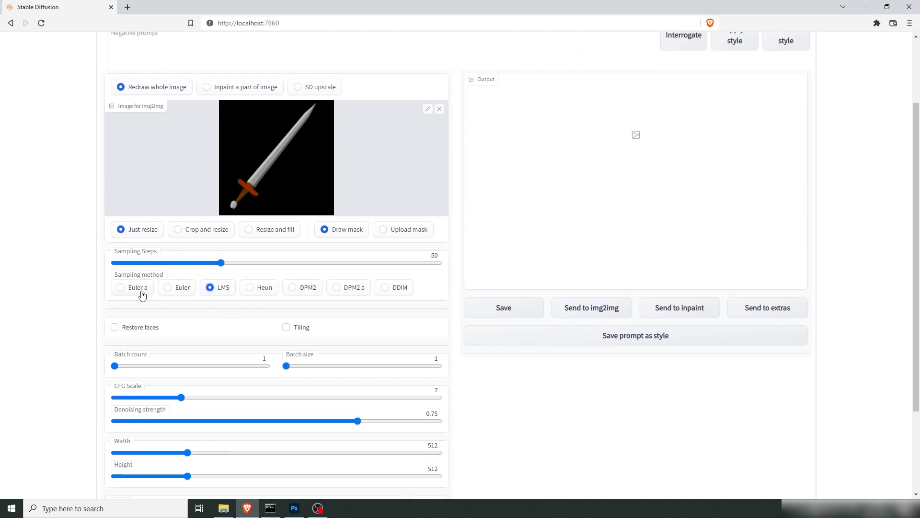
{"action": "scroll", "scroll_direction": "down", "scroll_amount": 3}
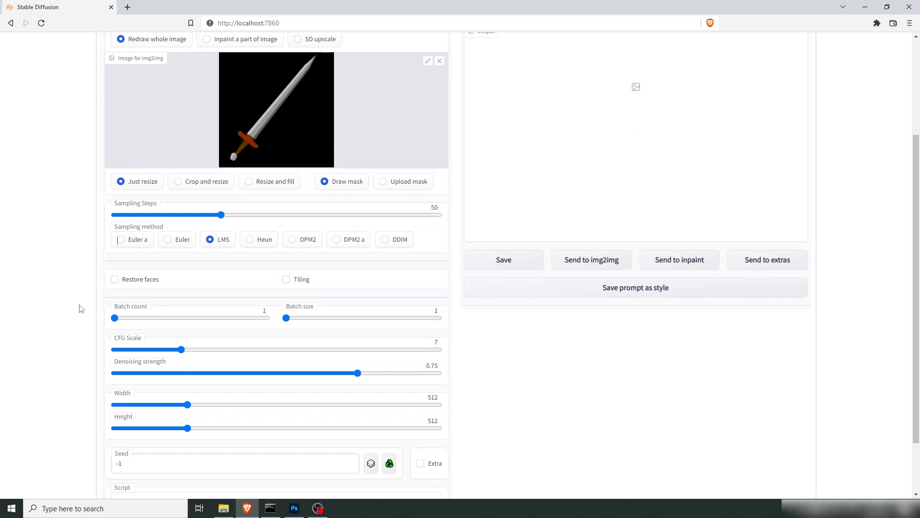
{"action": "left_click_drag", "start_coordinate": [114, 317], "coordinate": [145, 317]}
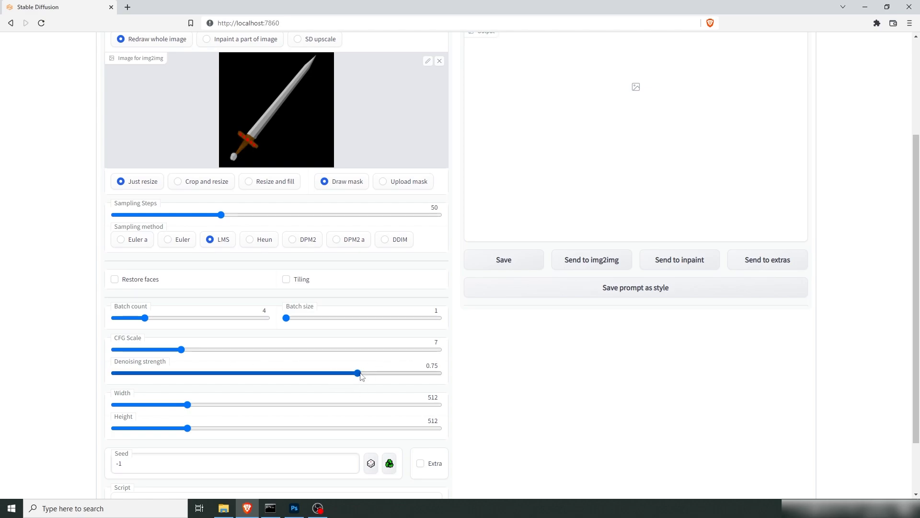
{"action": "left_click_drag", "start_coordinate": [357, 373], "coordinate": [223, 373]}
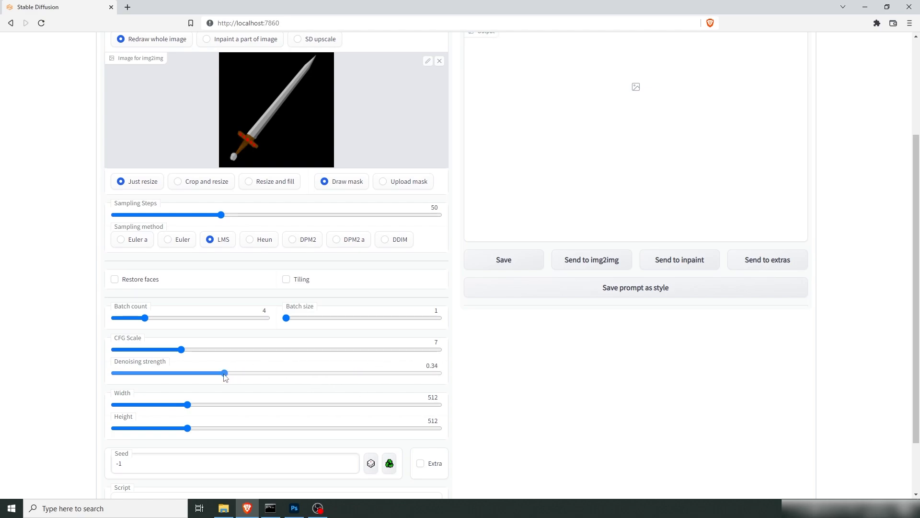
{"action": "left_click_drag", "start_coordinate": [223, 373], "coordinate": [213, 373]}
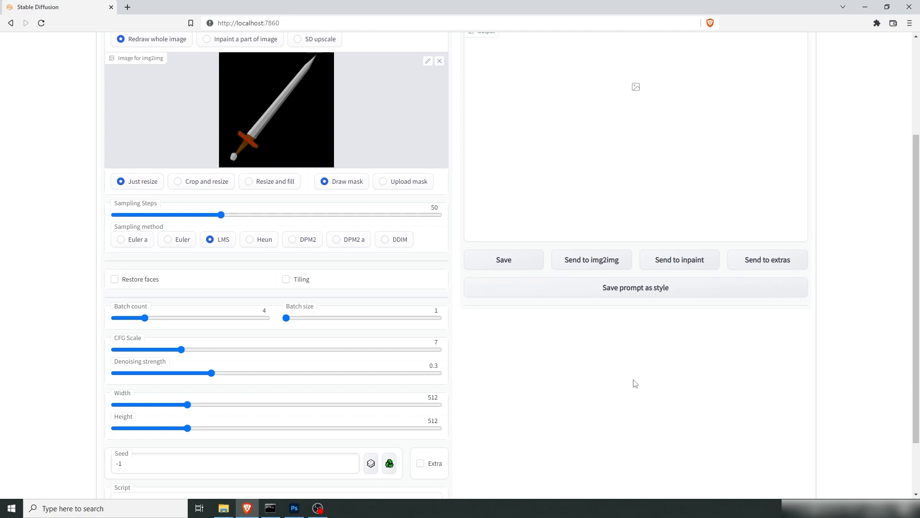
{"action": "mouse_move", "coordinate": [644, 380]}
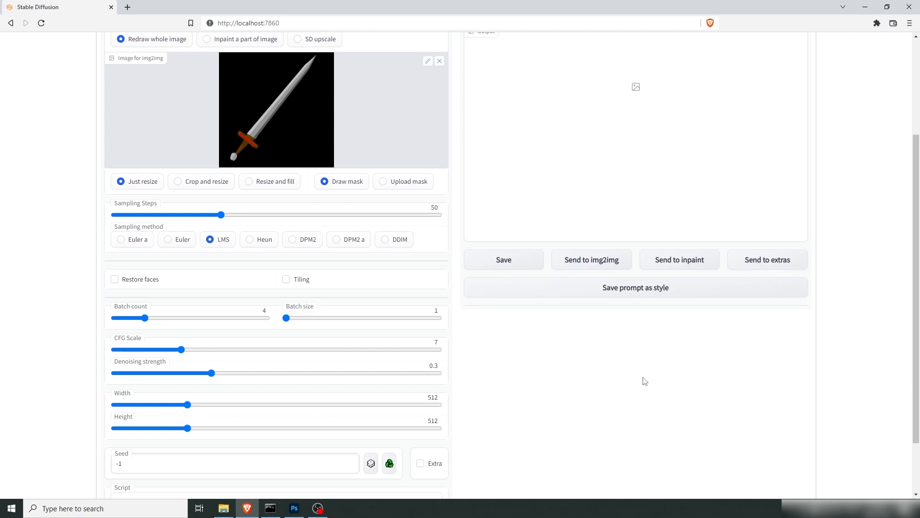
Step: Generate four ruby-studded sword variations and browse through each result thumbnail
{"action": "left_click", "coordinate": [734, 92]}
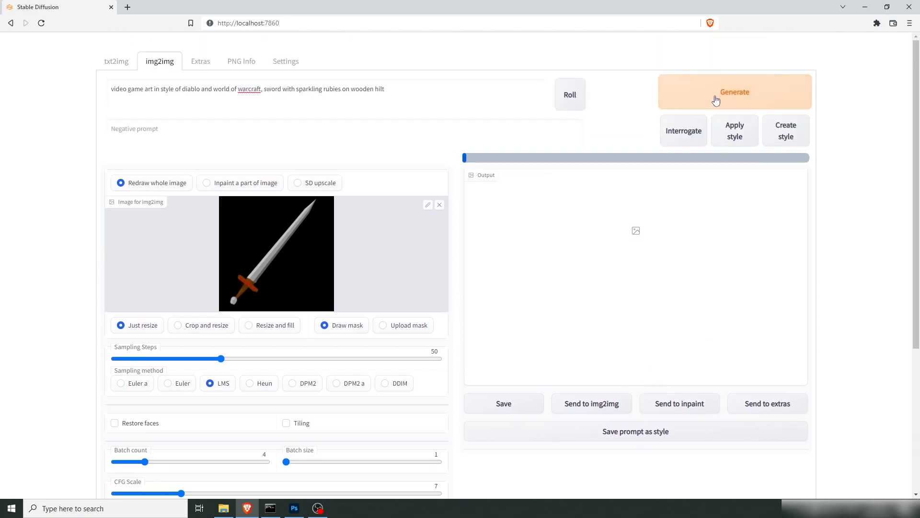
{"action": "left_click", "coordinate": [734, 92]}
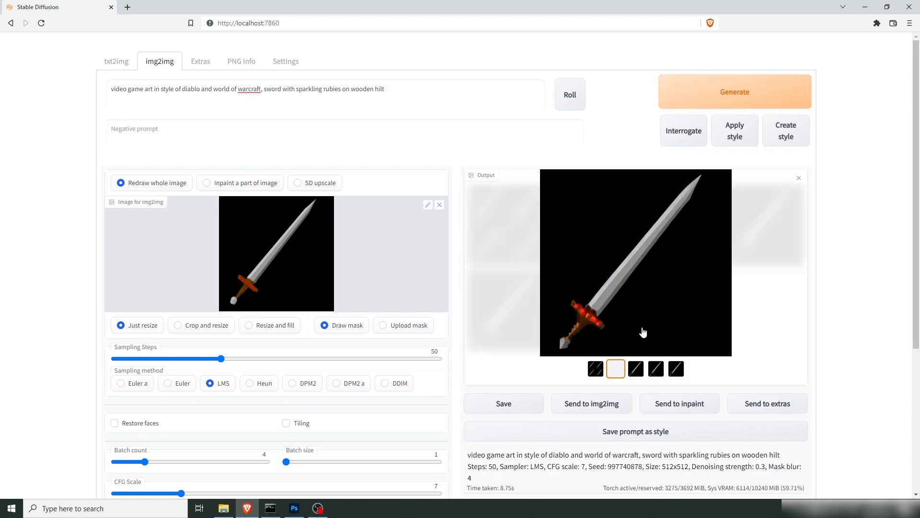
{"action": "left_click", "coordinate": [636, 369]}
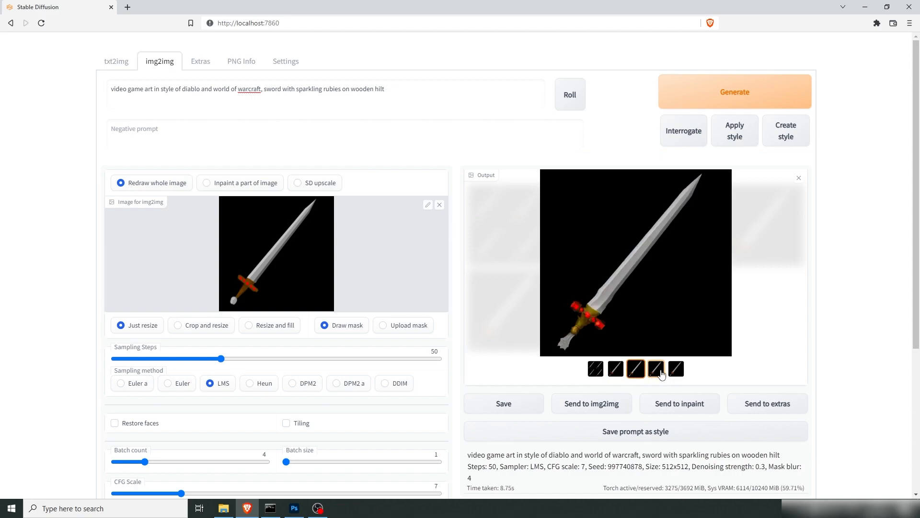
{"action": "left_click", "coordinate": [676, 368]}
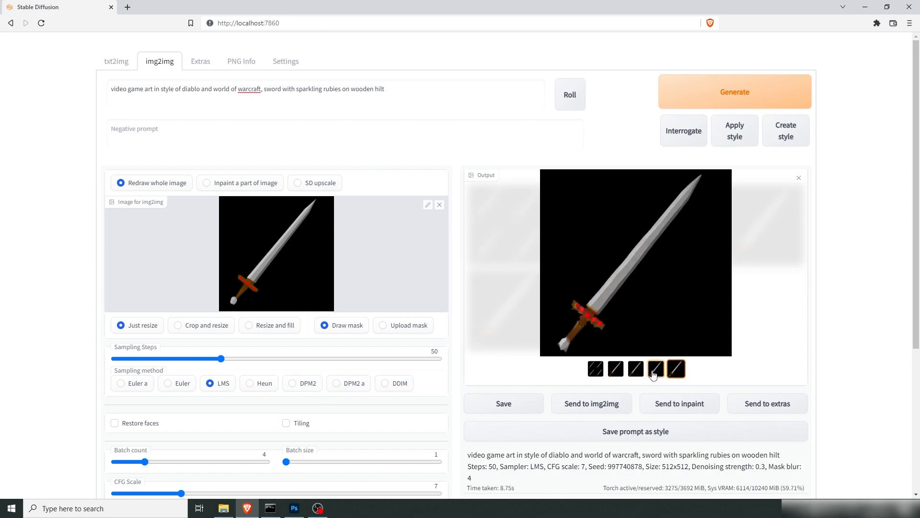
{"action": "left_click", "coordinate": [615, 369]}
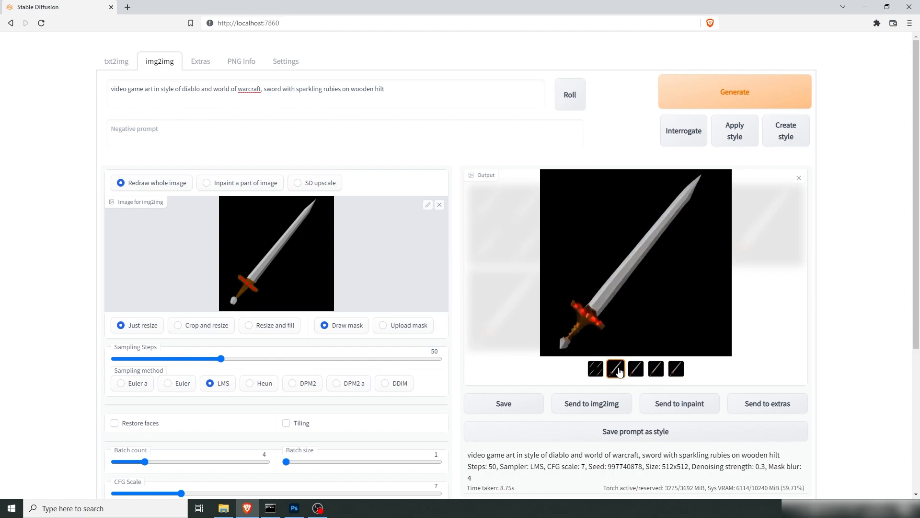
{"action": "left_click", "coordinate": [676, 368]}
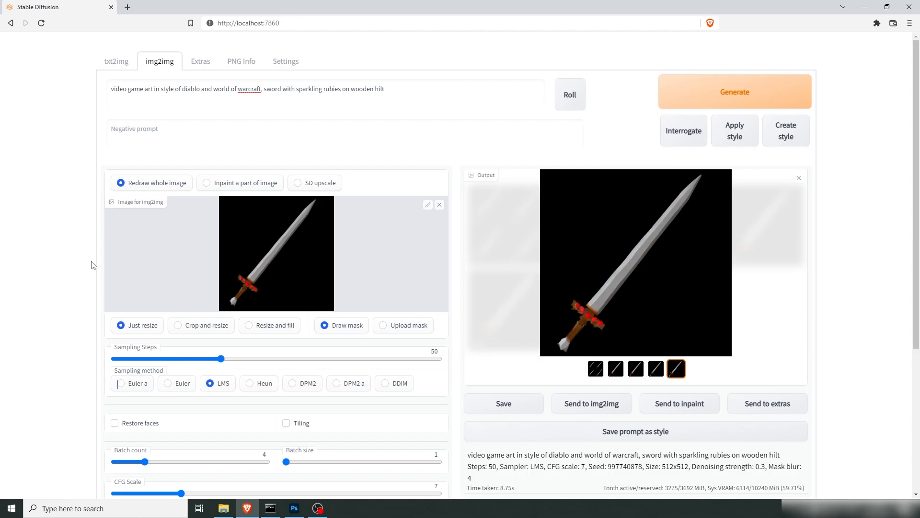
{"action": "mouse_move", "coordinate": [101, 275]}
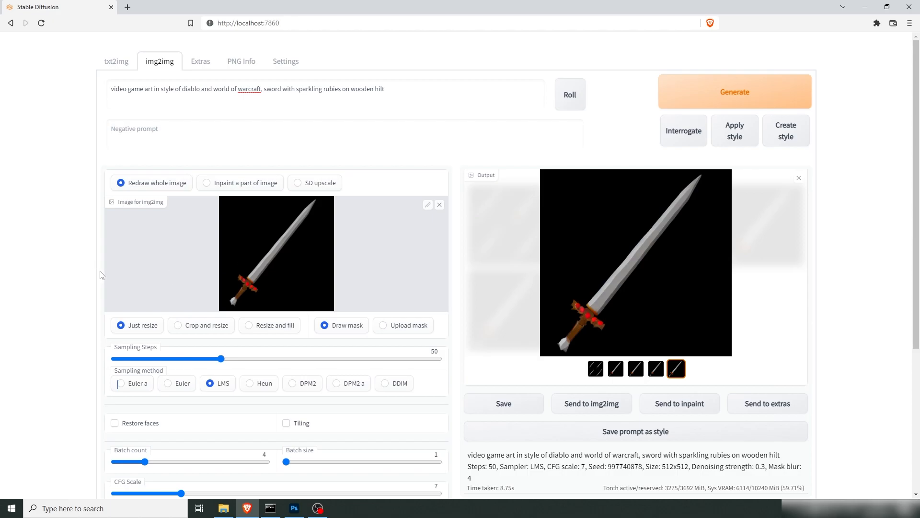
Step: Raise denoising strength to 0.4 and CFG scale to 10
{"action": "scroll", "scroll_direction": "down", "scroll_amount": 3}
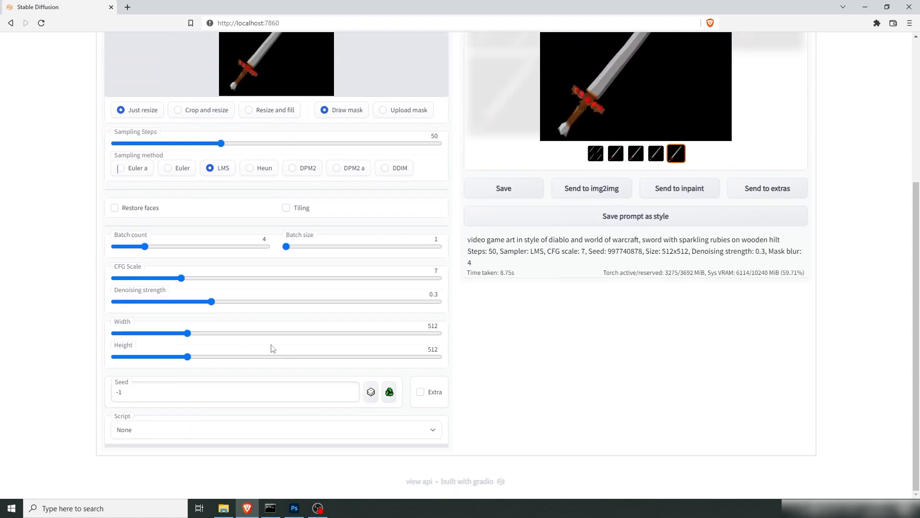
{"action": "left_click_drag", "start_coordinate": [212, 301], "coordinate": [244, 301]}
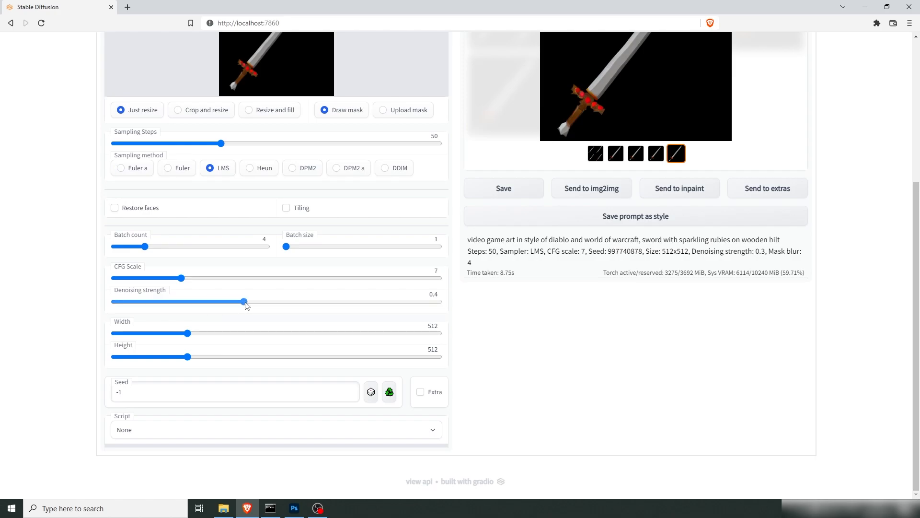
{"action": "left_click_drag", "start_coordinate": [181, 278], "coordinate": [221, 278]}
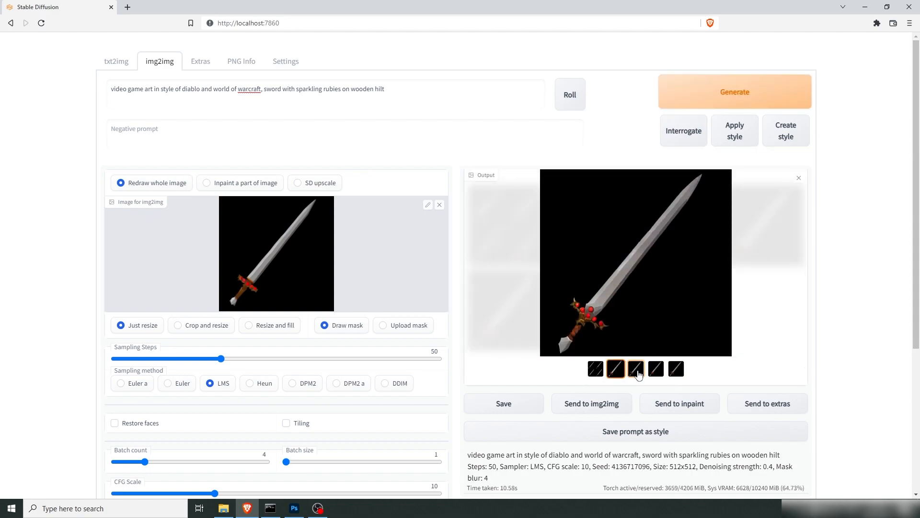
{"action": "left_click", "coordinate": [676, 368]}
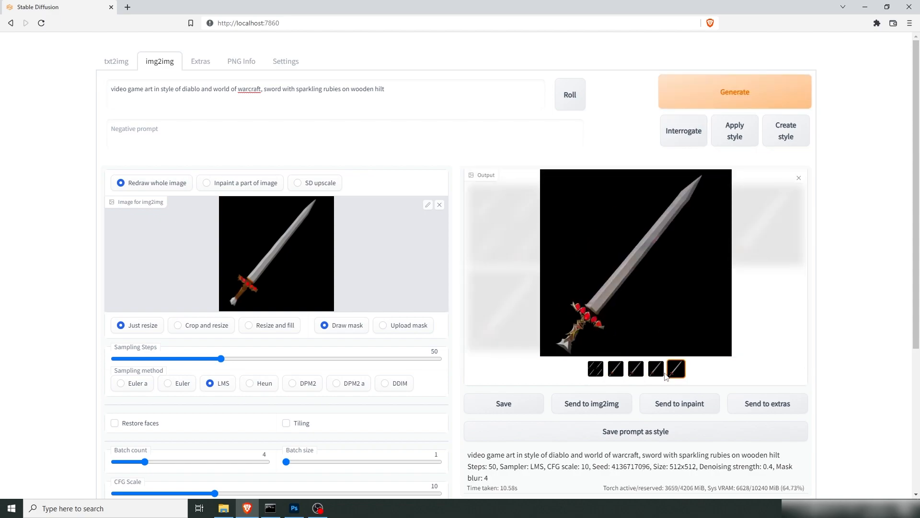
{"action": "left_click", "coordinate": [655, 368]}
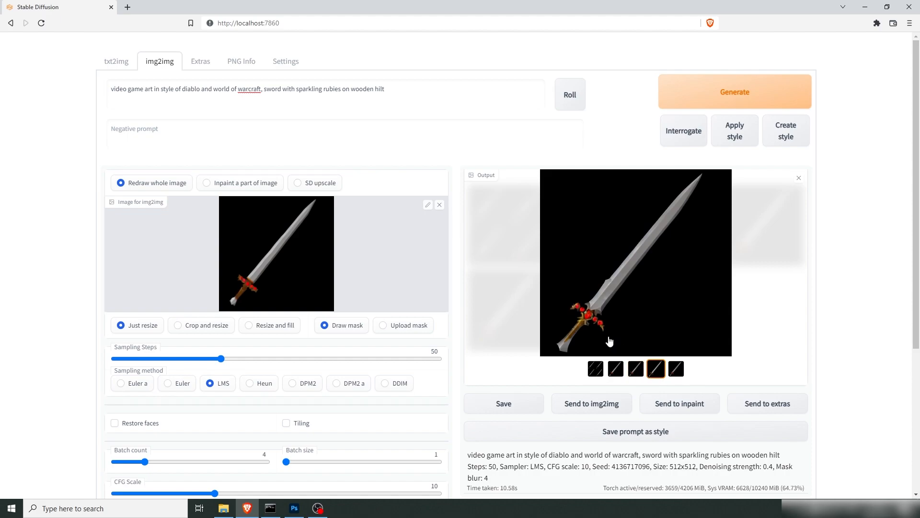
{"action": "mouse_move", "coordinate": [620, 273]}
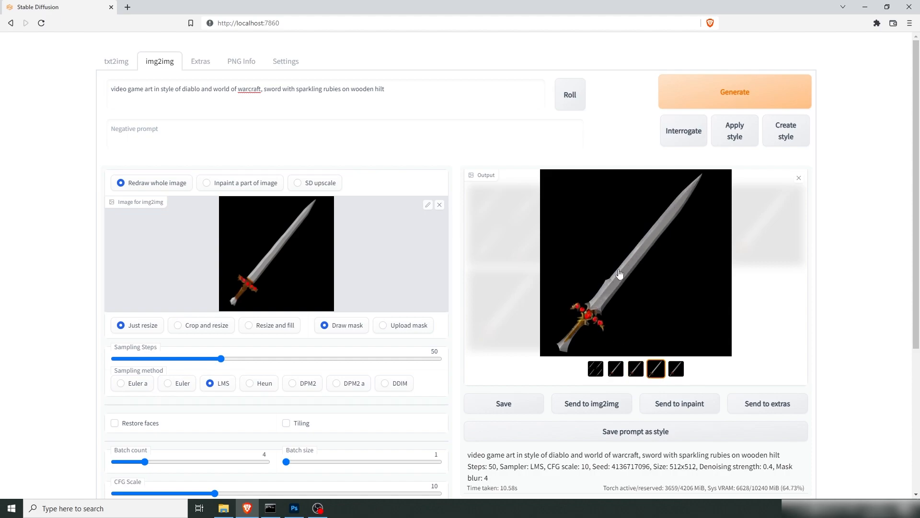
{"action": "left_click", "coordinate": [635, 368]}
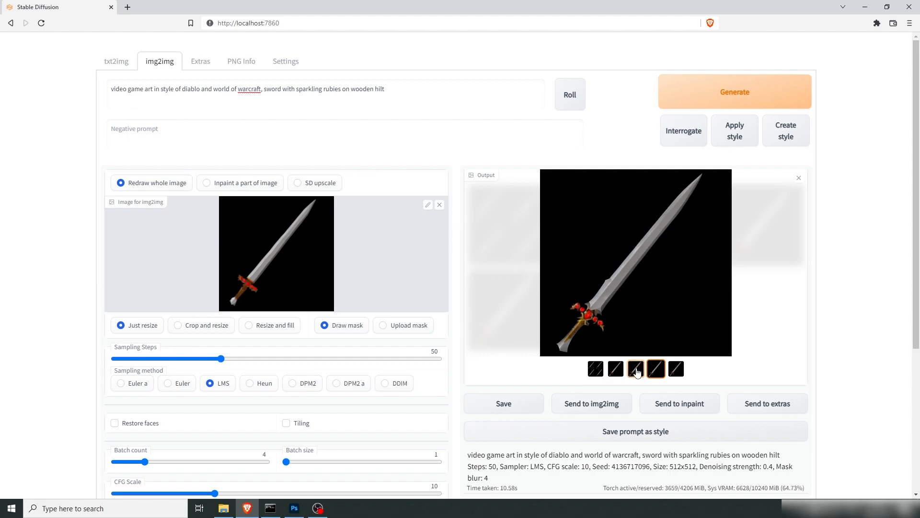
{"action": "left_click", "coordinate": [615, 368]}
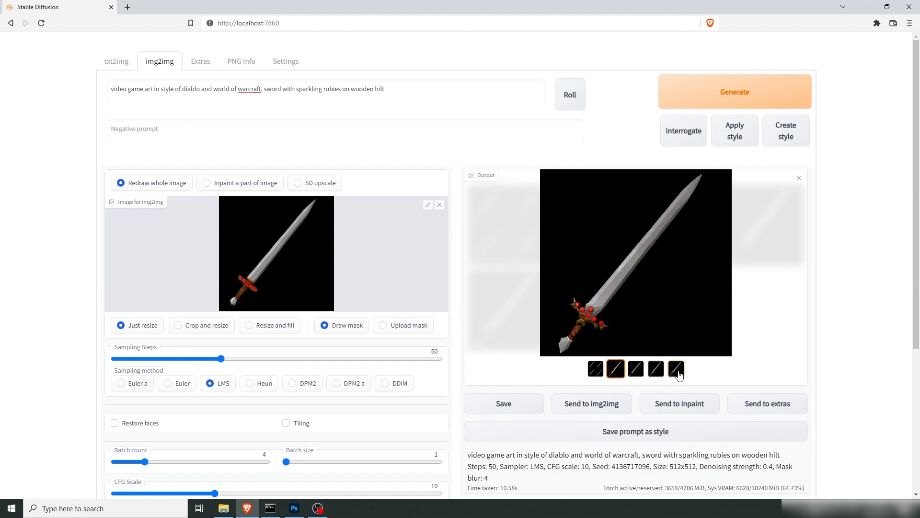
{"action": "left_click", "coordinate": [676, 368]}
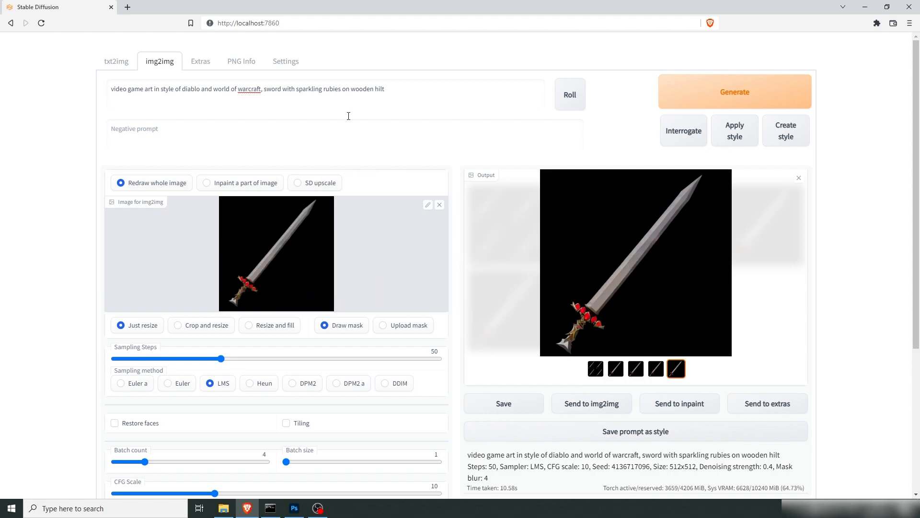
Step: Revise the prompt with 'ornamented' hilt and '(((sparkling rubies)))', then regenerate
{"action": "double_click", "coordinate": [361, 89]}
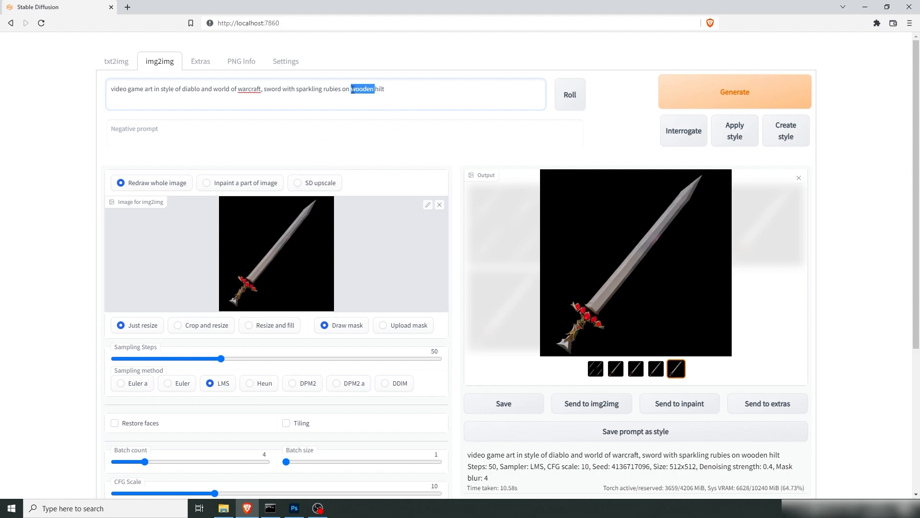
{"action": "type", "text": "ornamented"}
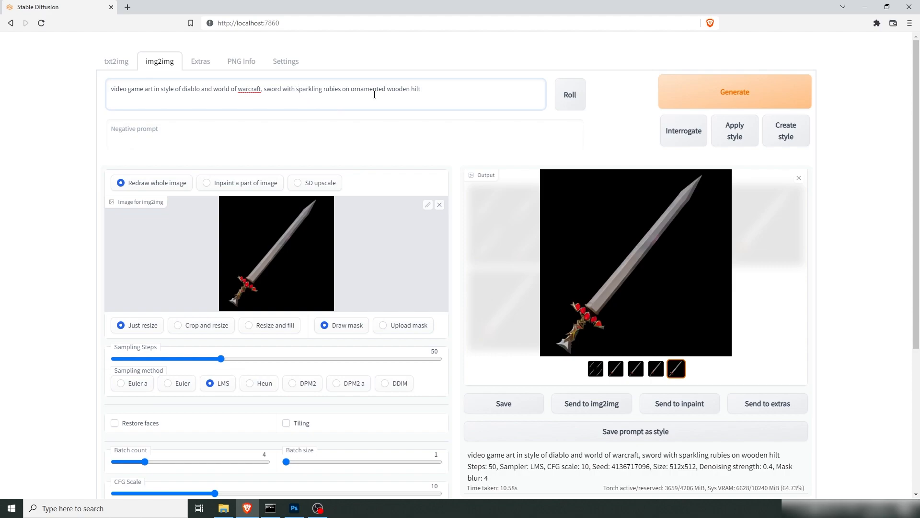
{"action": "type", "text": "((("}
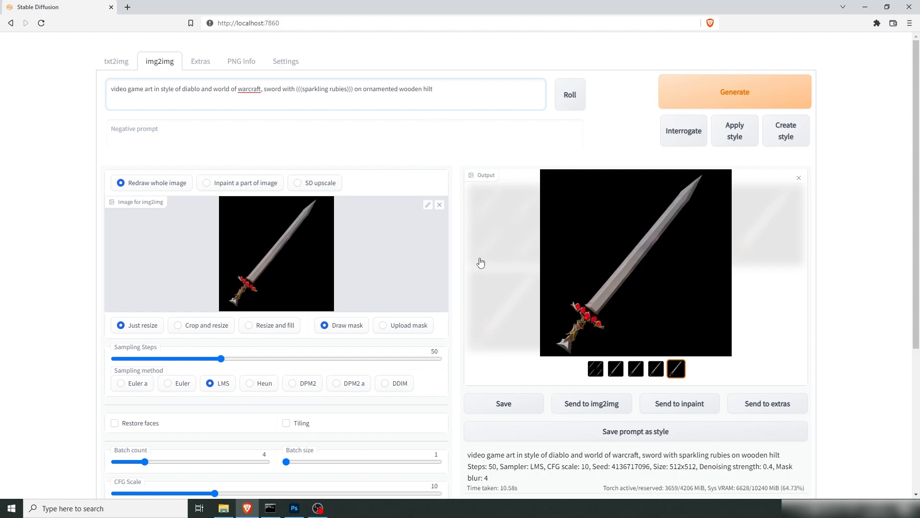
{"action": "left_click", "coordinate": [734, 92]}
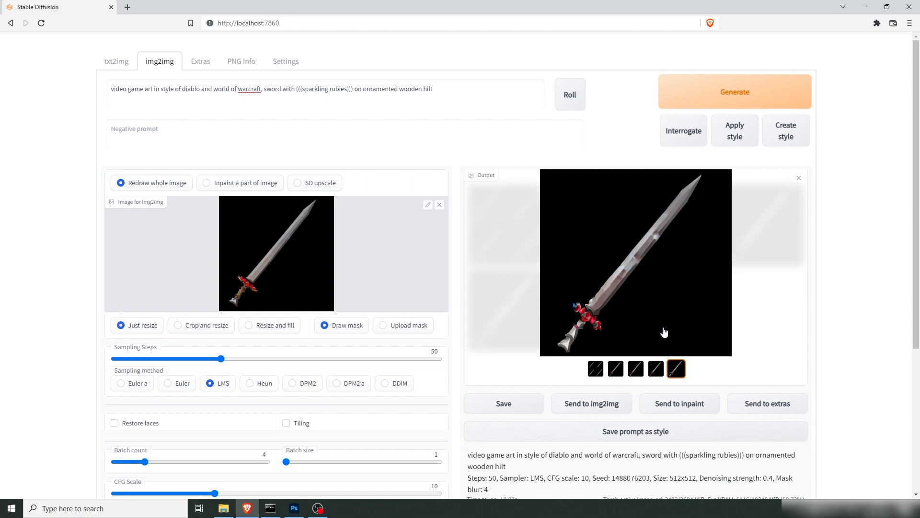
Step: Compare the new sword variants and copy the preferred image to the clipboard
{"action": "left_click", "coordinate": [656, 368]}
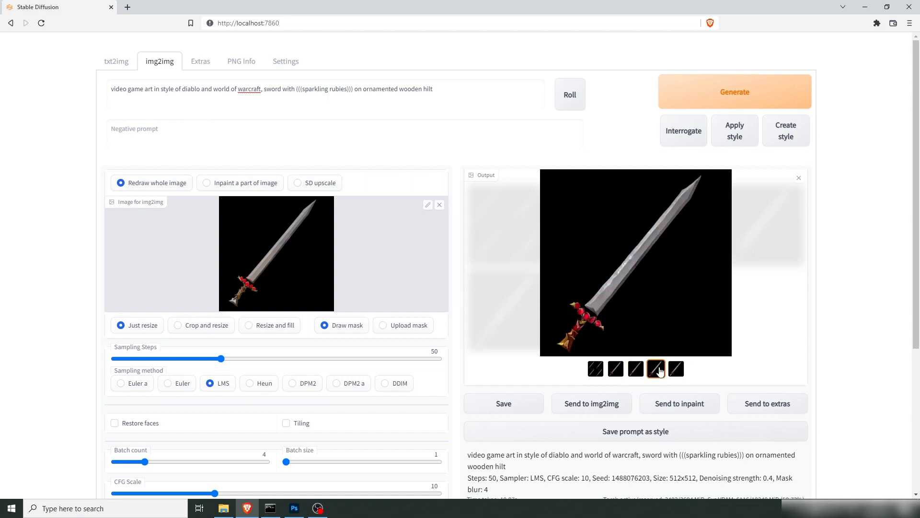
{"action": "left_click", "coordinate": [634, 368]}
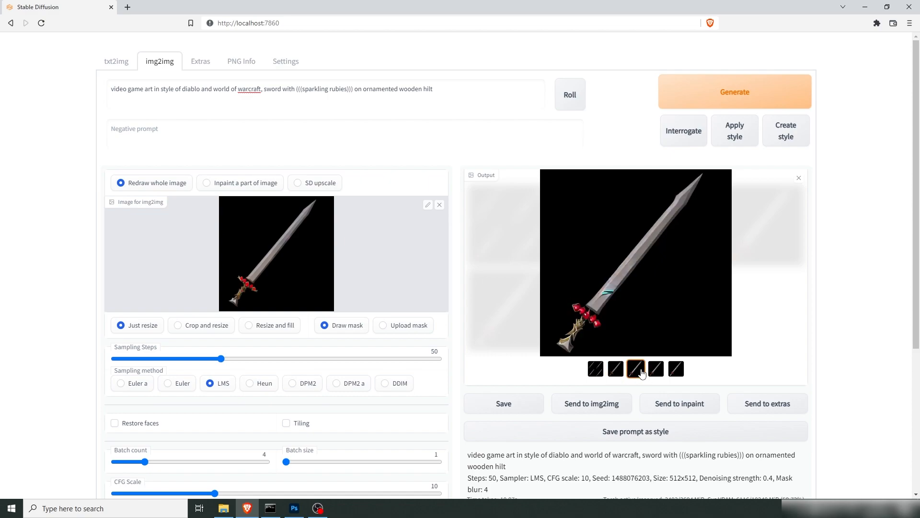
{"action": "left_click", "coordinate": [615, 368]}
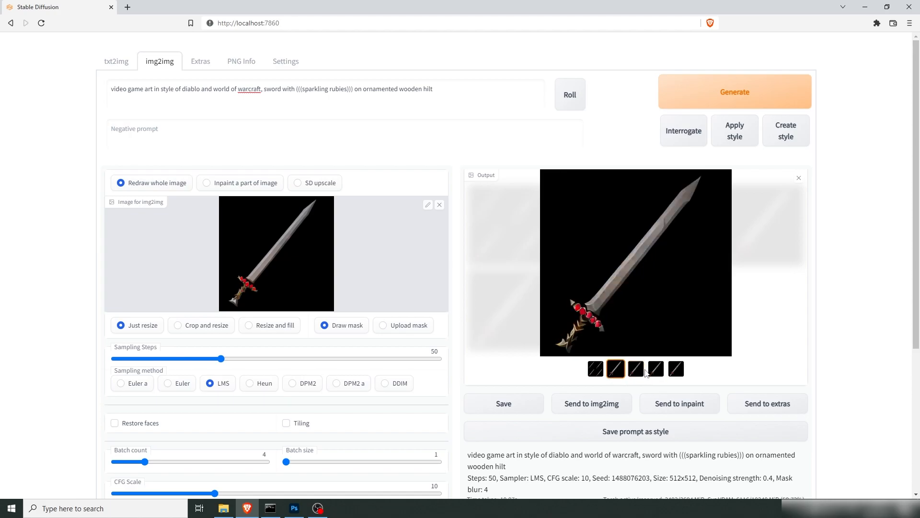
{"action": "right_click", "coordinate": [635, 261]}
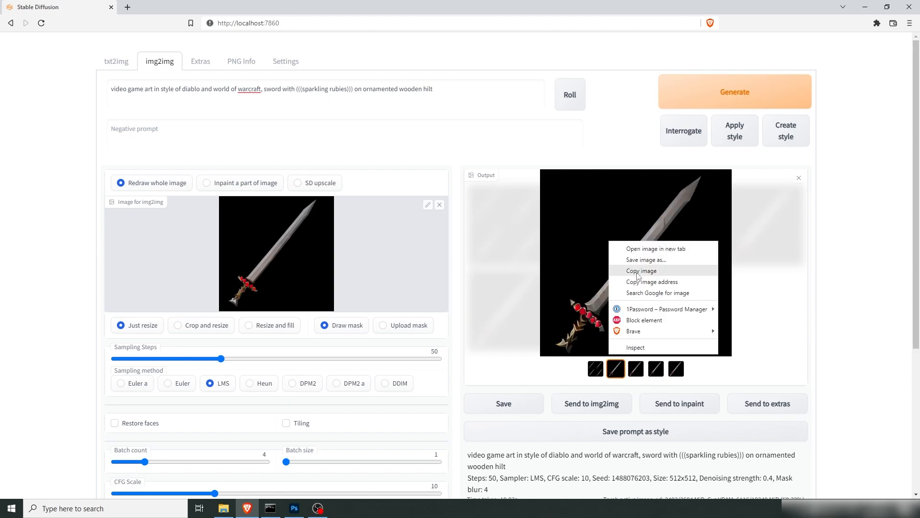
{"action": "left_click", "coordinate": [294, 509]}
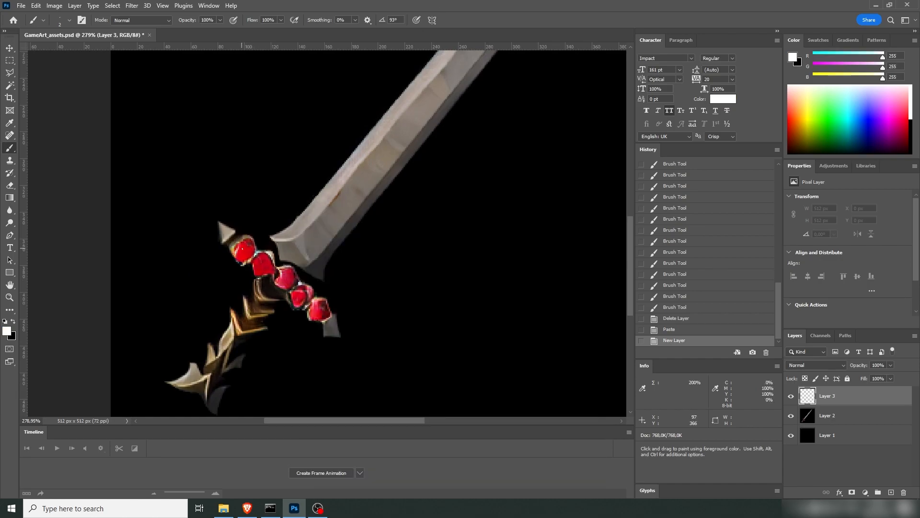
Step: Paint white highlight strokes on the hilt rubies on the new layer
{"action": "left_click_drag", "start_coordinate": [244, 235], "coordinate": [249, 252]}
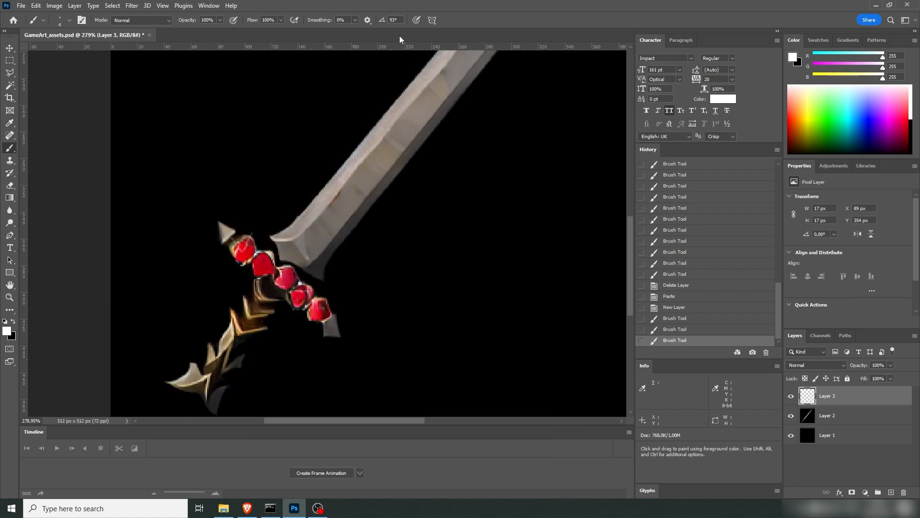
{"action": "left_click", "coordinate": [246, 252]}
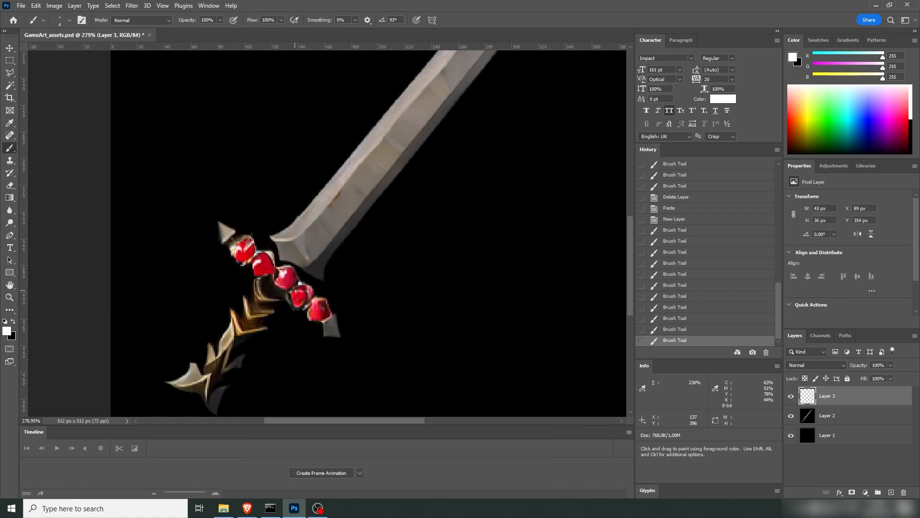
{"action": "left_click_drag", "start_coordinate": [287, 288], "coordinate": [317, 302]}
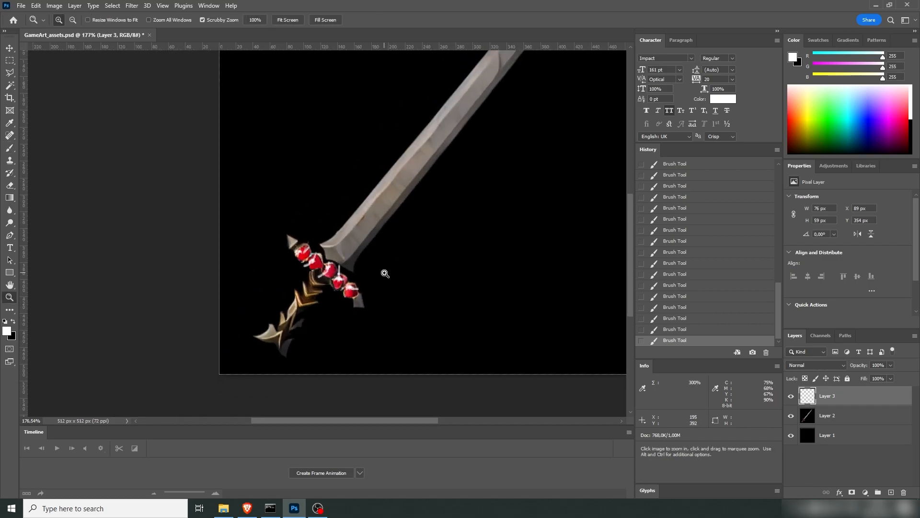
{"action": "mouse_move", "coordinate": [402, 311]}
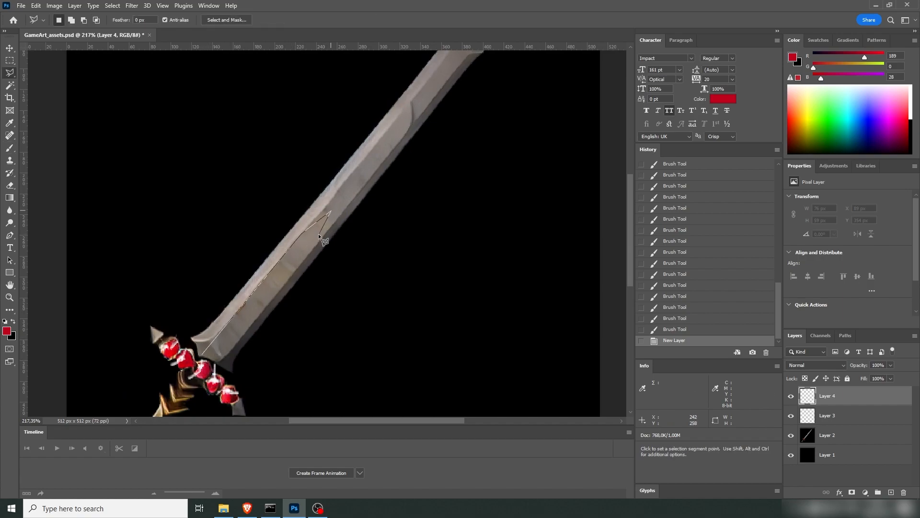
Step: Select the lower-blade inlay area and brush white highlights over the red stripe
{"action": "left_click", "coordinate": [206, 362]}
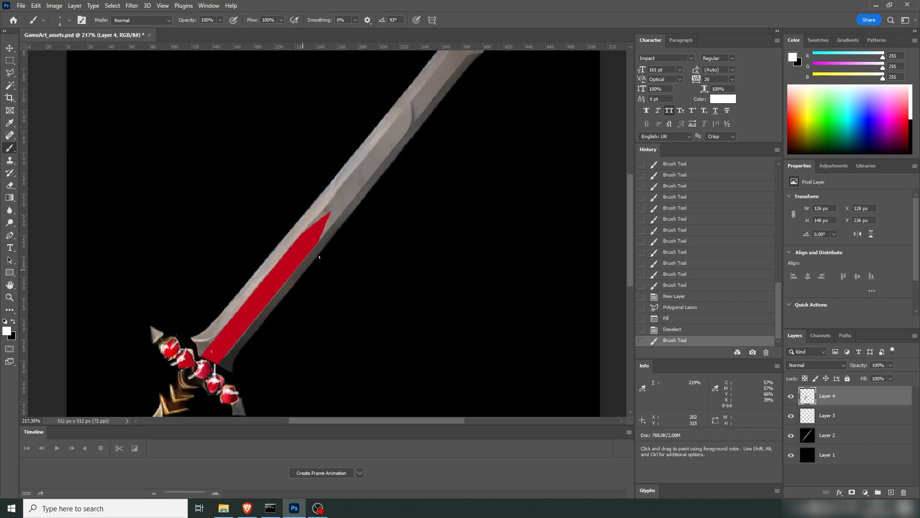
{"action": "left_click_drag", "start_coordinate": [218, 346], "coordinate": [320, 229]}
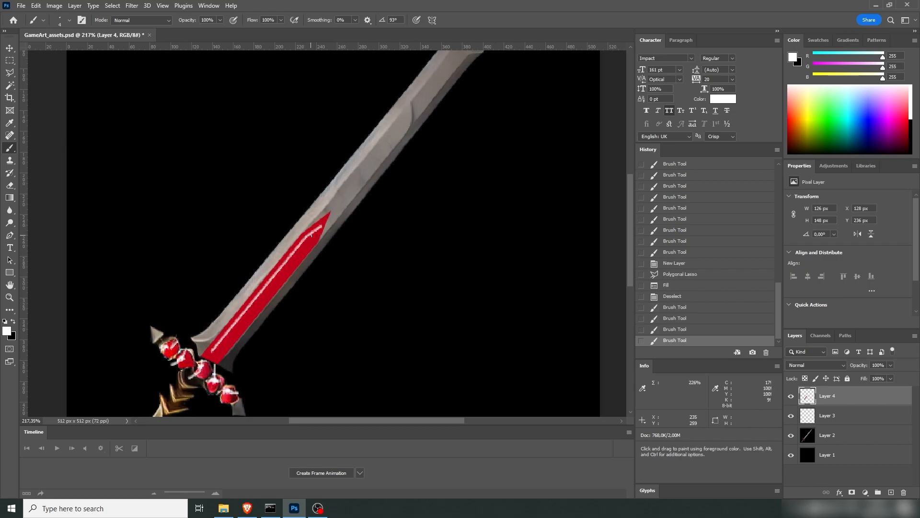
{"action": "left_click", "coordinate": [320, 212]}
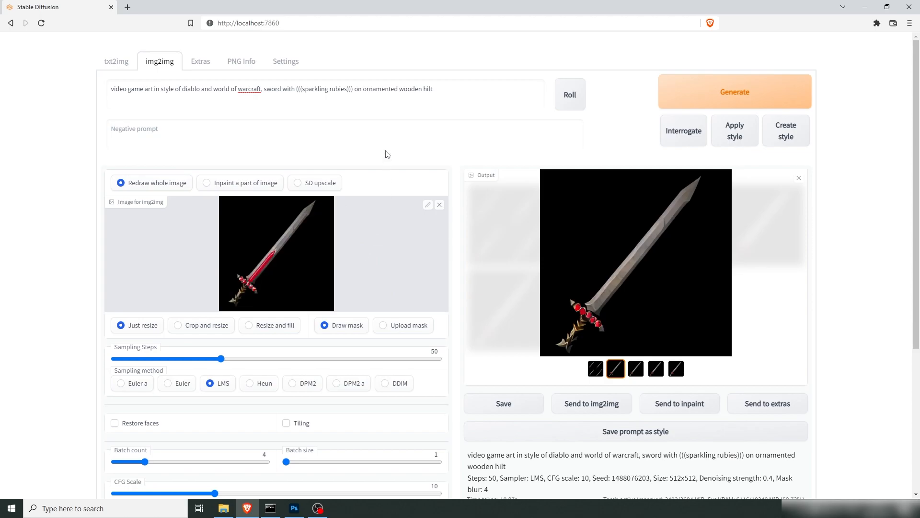
{"action": "mouse_move", "coordinate": [710, 92]}
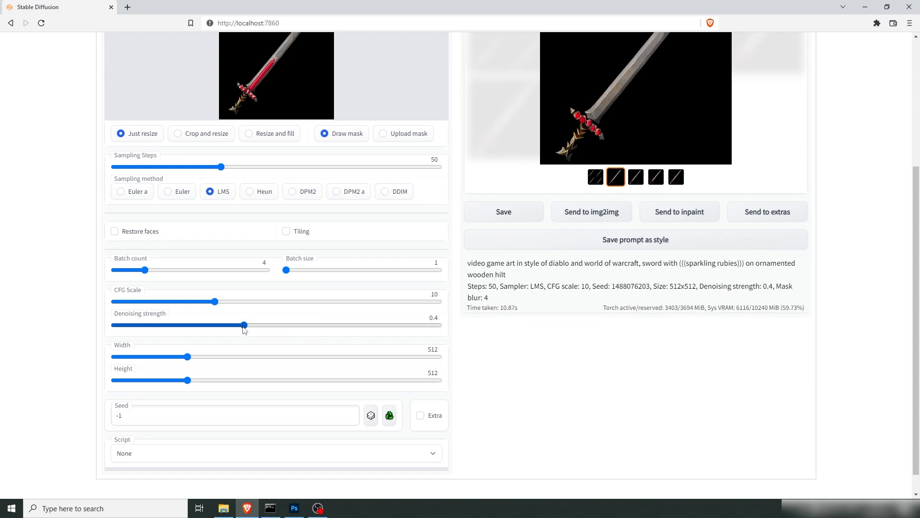
Step: Lower the denoising strength and generate from the red-inlaid sword
{"action": "left_click_drag", "start_coordinate": [245, 325], "coordinate": [211, 325]}
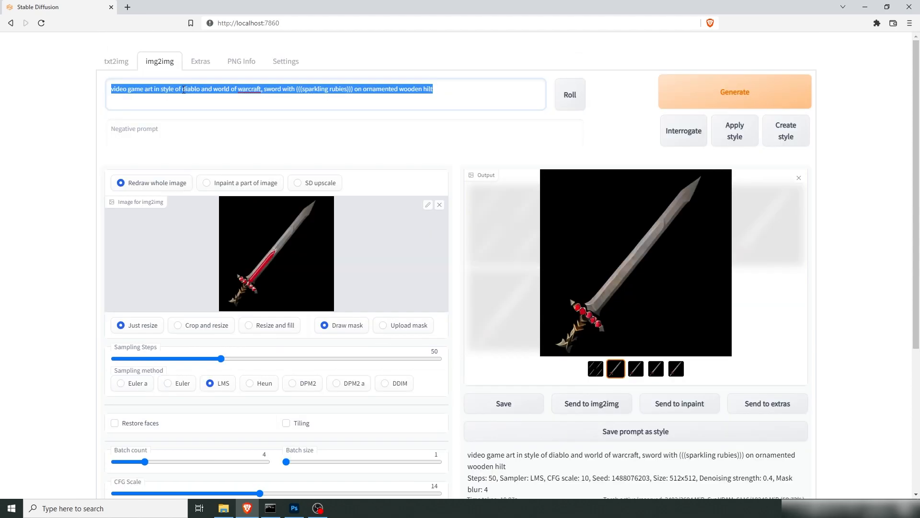
{"action": "mouse_move", "coordinate": [452, 100]}
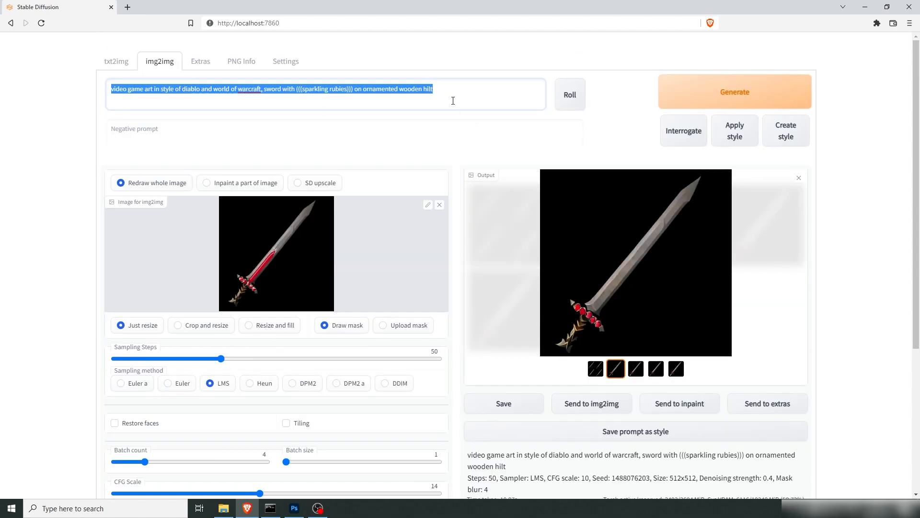
{"action": "left_click", "coordinate": [734, 92]}
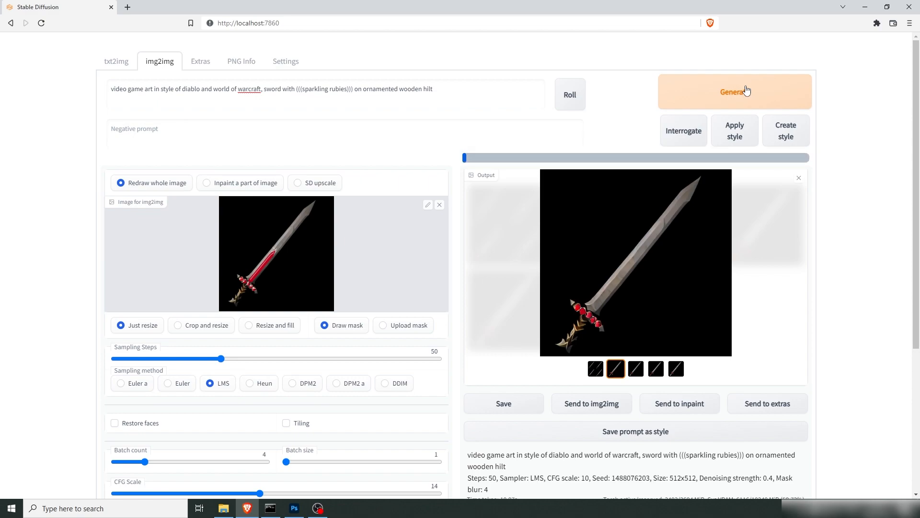
Step: Click through the red-inlaid sword variations, returning to the spiky-hilted one
{"action": "left_click", "coordinate": [734, 92]}
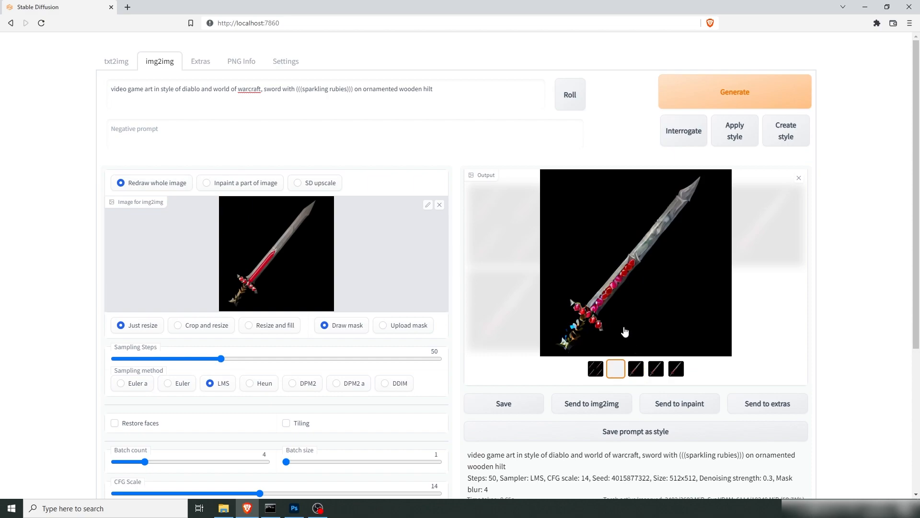
{"action": "left_click", "coordinate": [636, 368]}
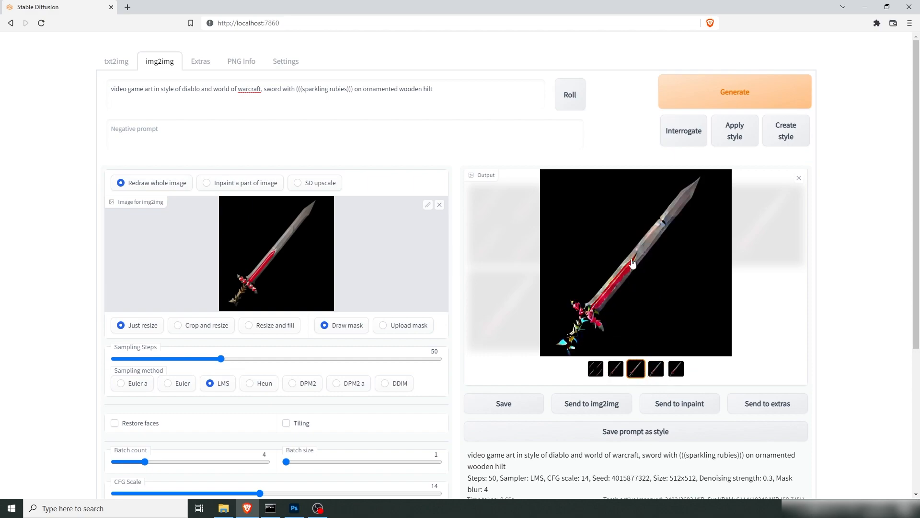
{"action": "left_click", "coordinate": [656, 369]}
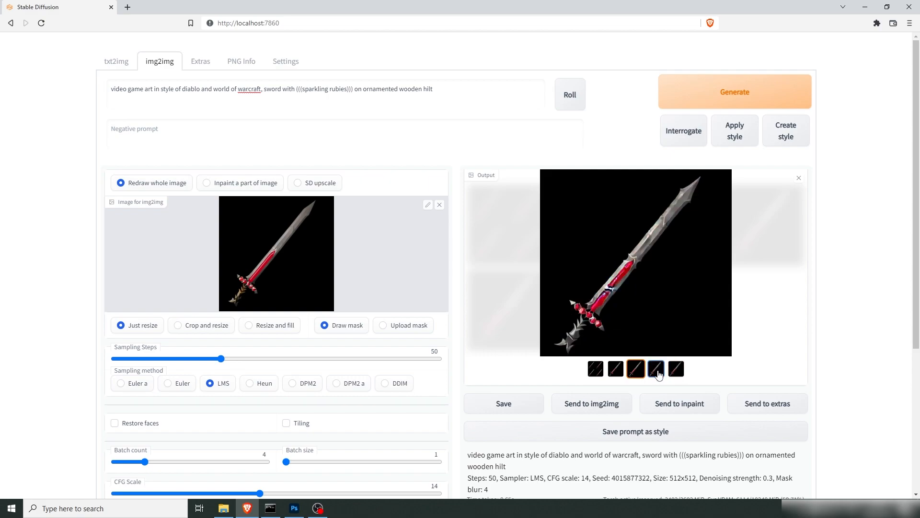
{"action": "left_click", "coordinate": [655, 368]}
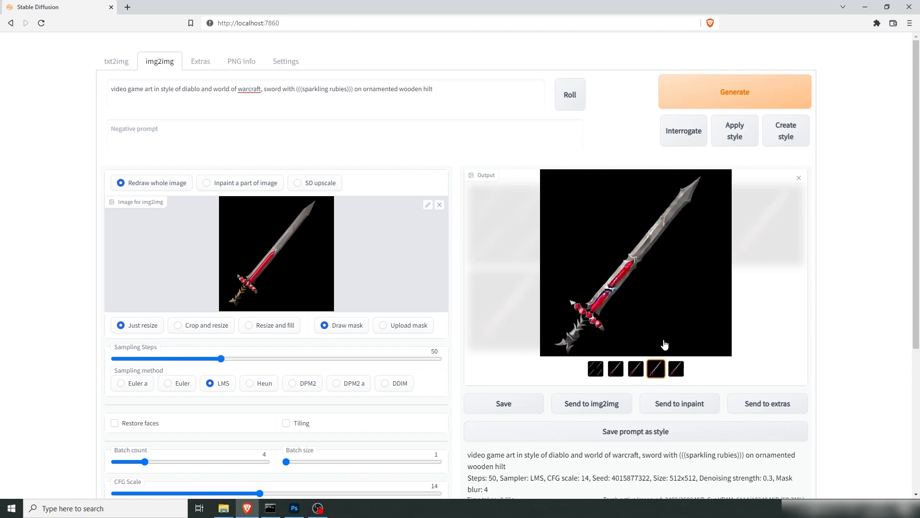
{"action": "left_click", "coordinate": [675, 368]}
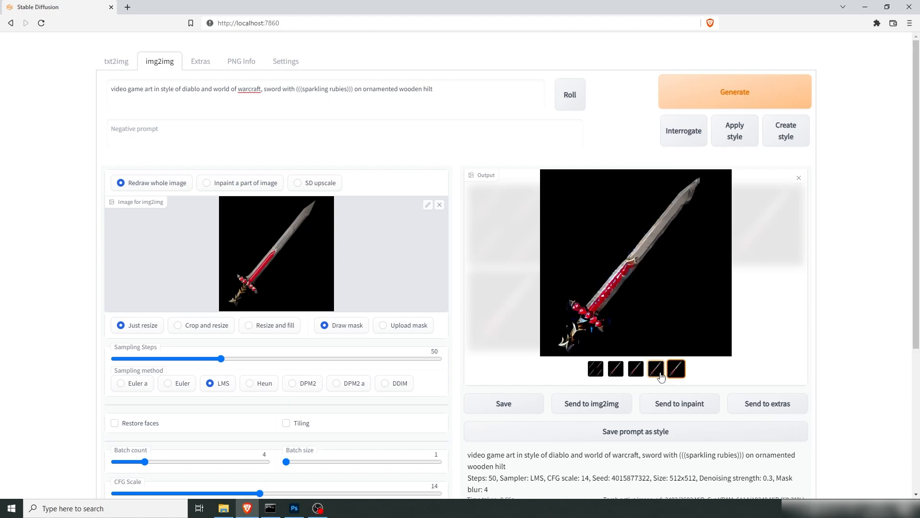
{"action": "left_click", "coordinate": [654, 368]}
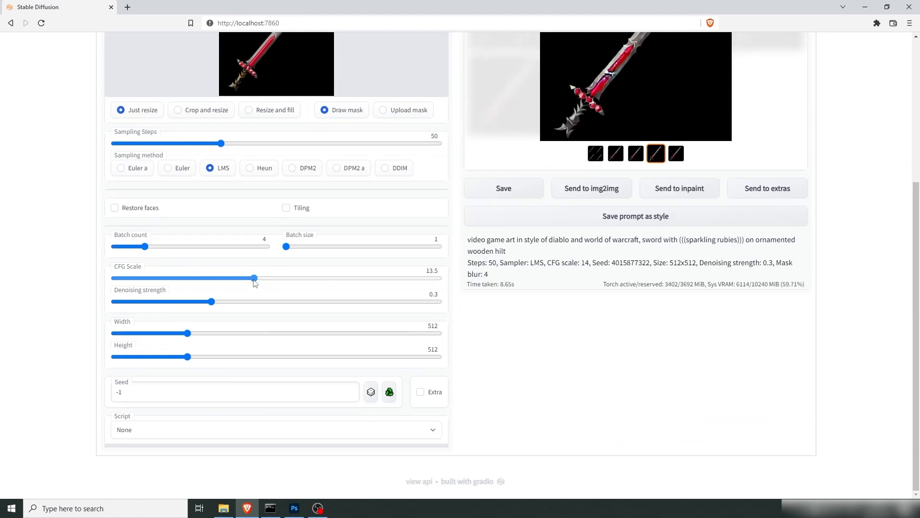
Step: Lower the CFG scale to 12 and raise the denoising strength to 0.5
{"action": "left_click_drag", "start_coordinate": [253, 278], "coordinate": [237, 326]}
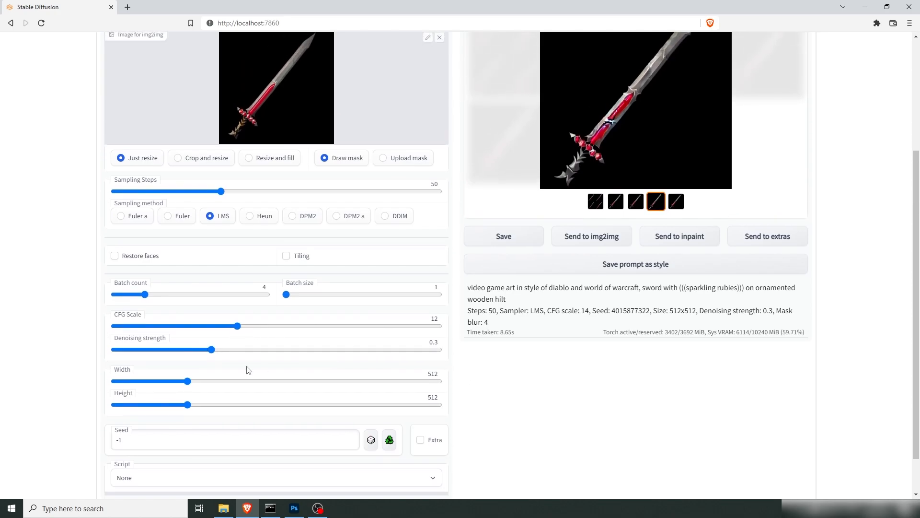
{"action": "left_click_drag", "start_coordinate": [213, 349], "coordinate": [272, 349]}
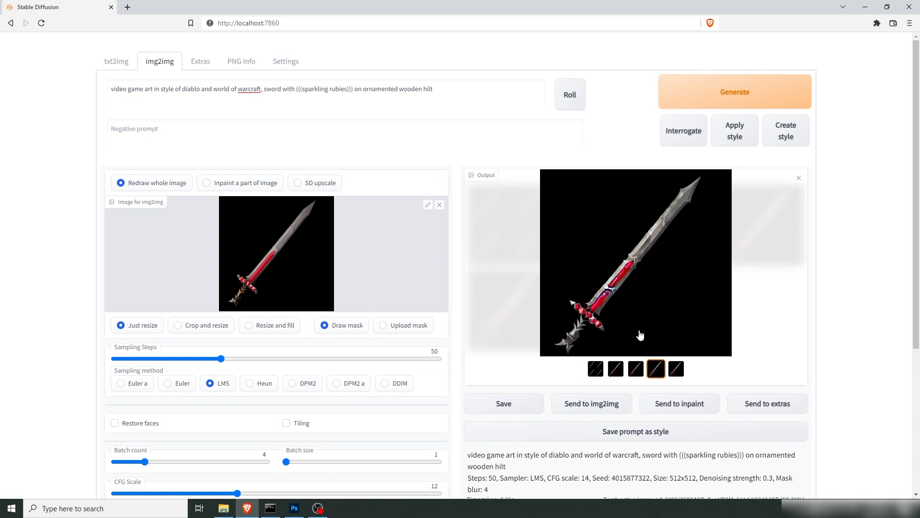
Step: Compare the sword variations again and settle on the spiky-hilted one
{"action": "left_click", "coordinate": [615, 368]}
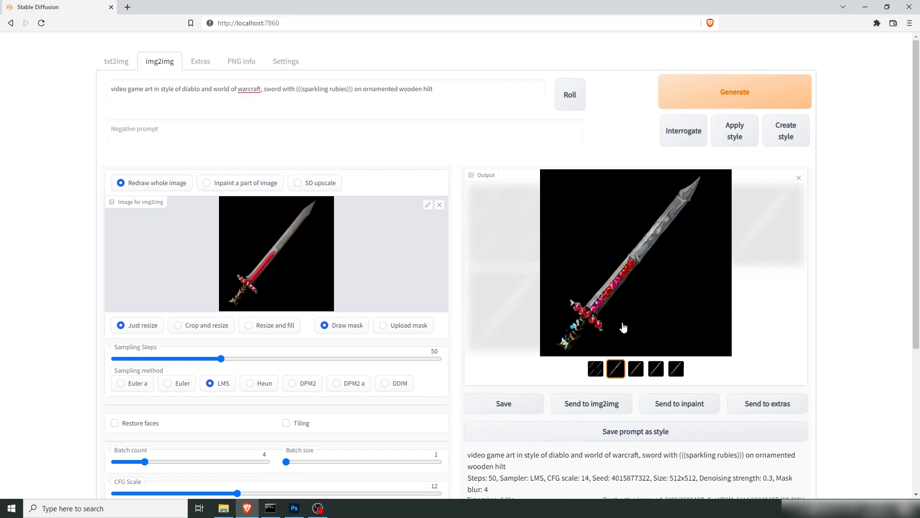
{"action": "mouse_move", "coordinate": [610, 325]}
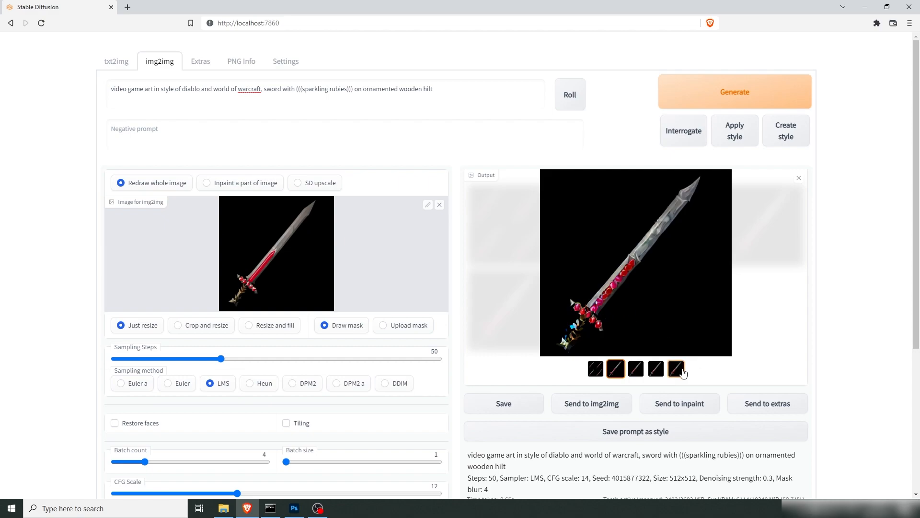
{"action": "left_click", "coordinate": [635, 368]}
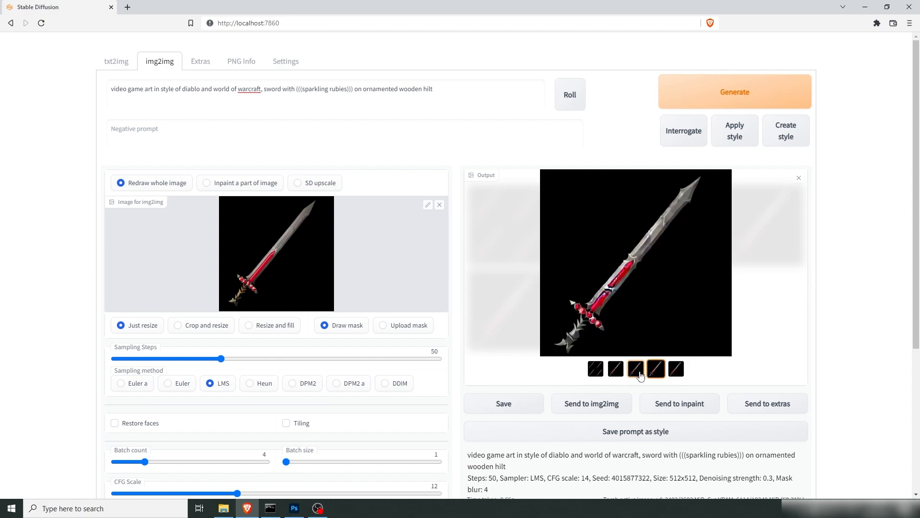
{"action": "left_click", "coordinate": [676, 368]}
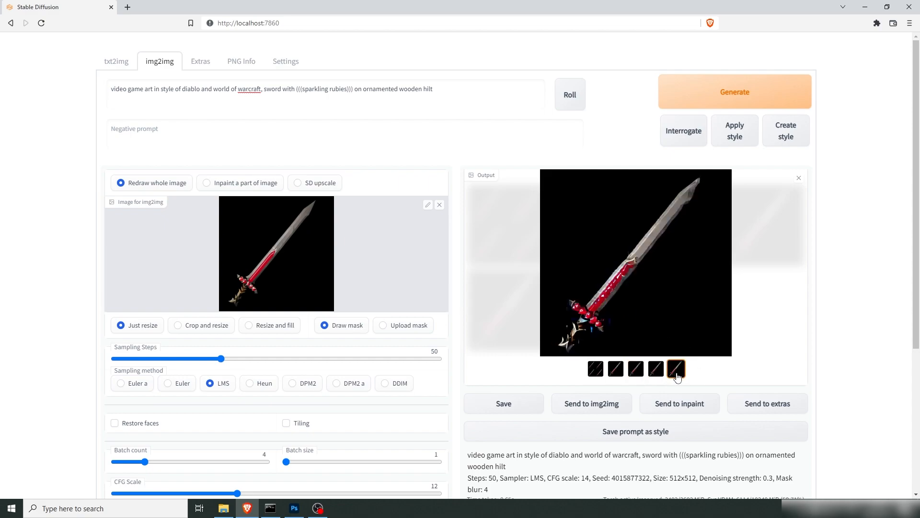
{"action": "left_click", "coordinate": [655, 368]}
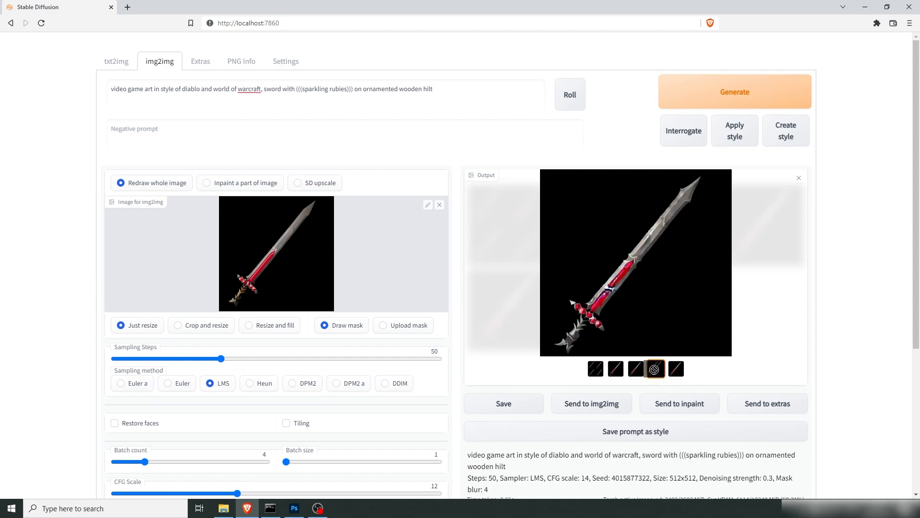
{"action": "left_click", "coordinate": [654, 368]}
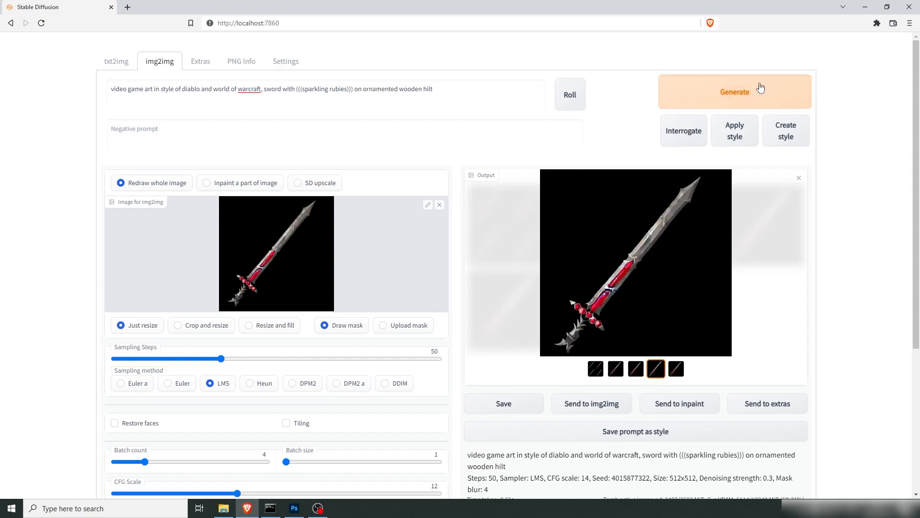
Step: Generate a fresh batch and choose the red-bladed sword with blue sparks, then return to Photoshop
{"action": "left_click", "coordinate": [734, 92]}
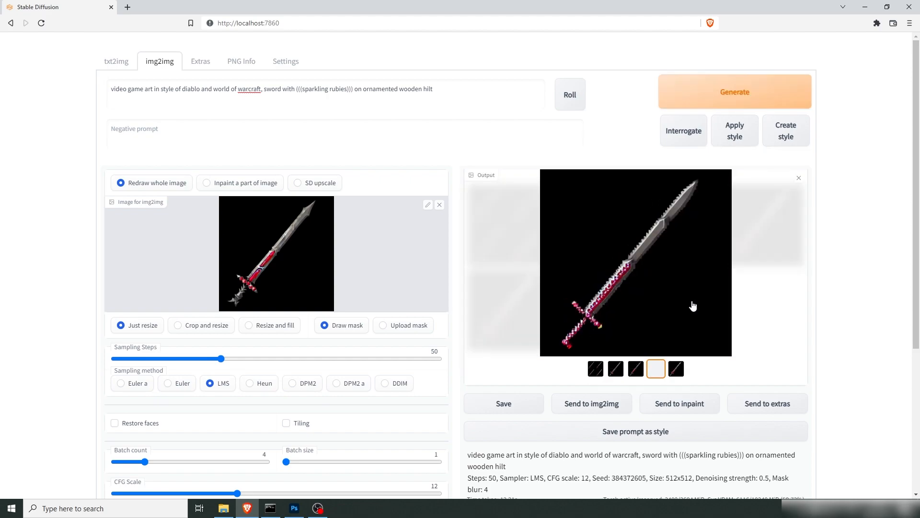
{"action": "scroll", "scroll_direction": "down", "scroll_amount": 3}
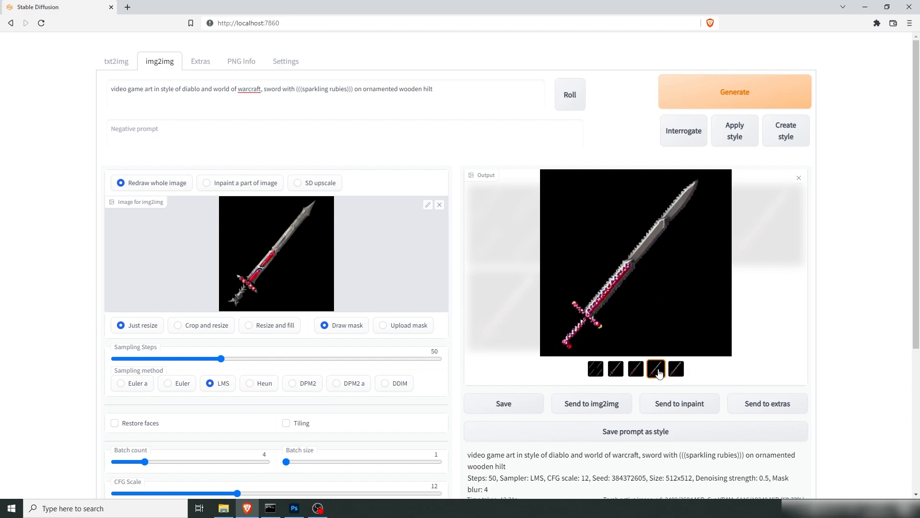
{"action": "left_click", "coordinate": [676, 368]}
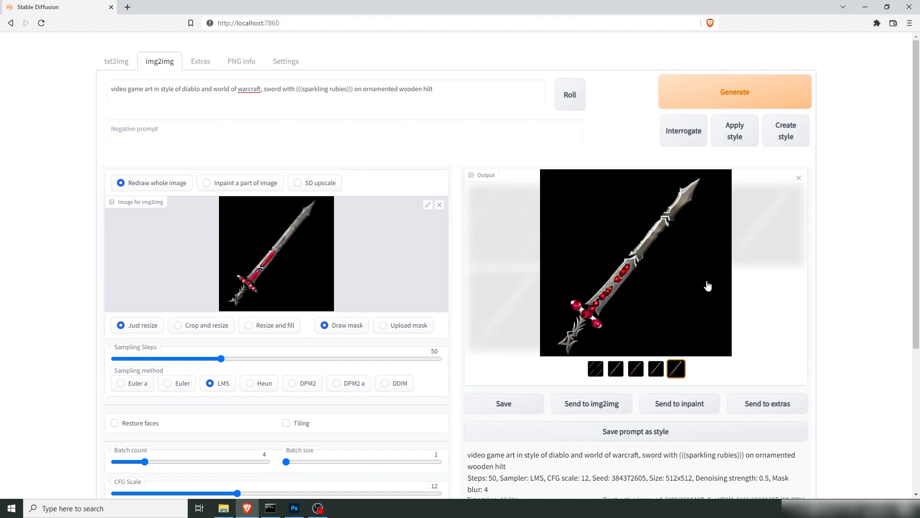
{"action": "left_click", "coordinate": [636, 368]}
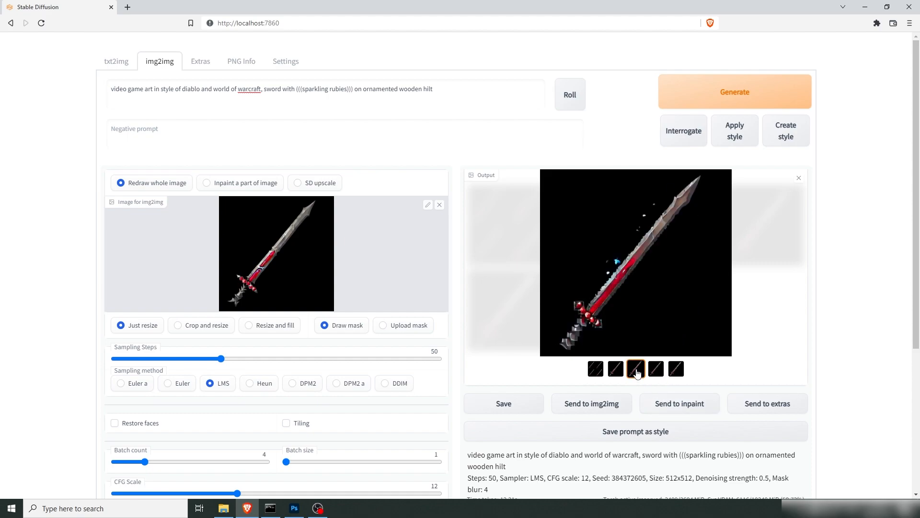
{"action": "left_click", "coordinate": [615, 368]}
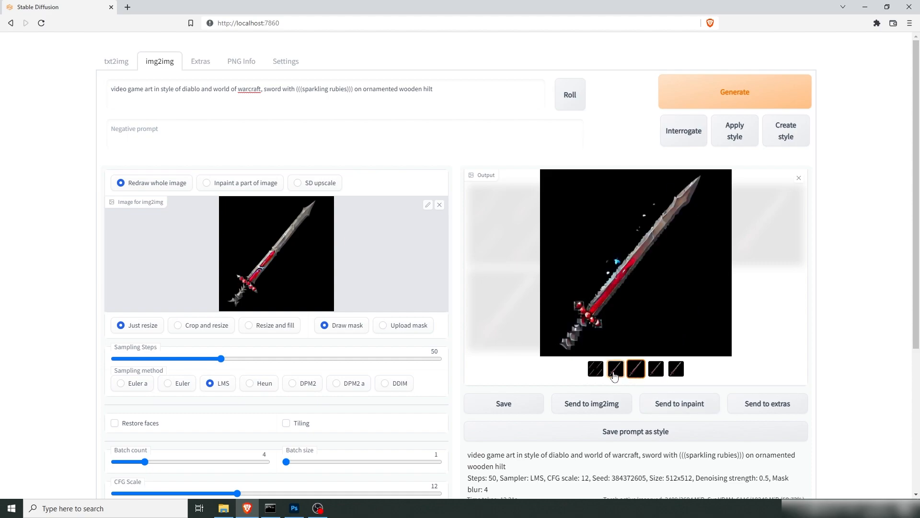
{"action": "left_click", "coordinate": [636, 368]}
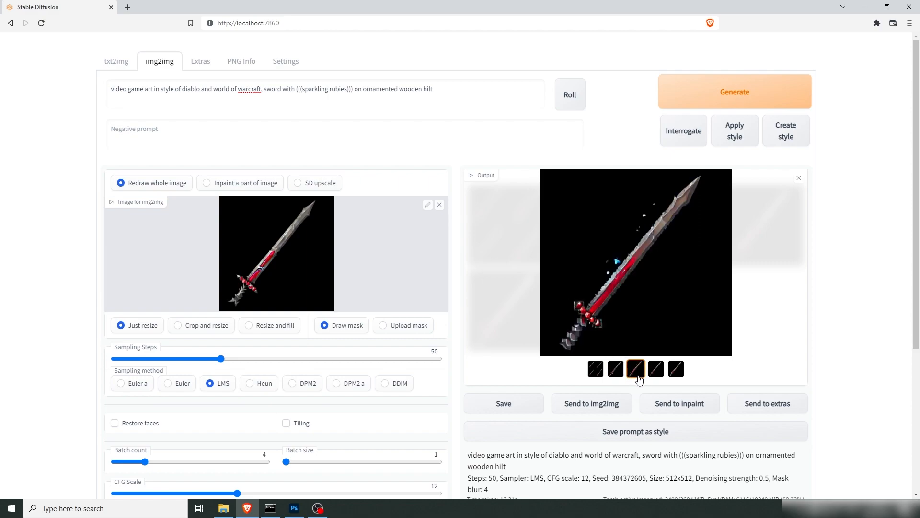
{"action": "mouse_move", "coordinate": [652, 326]}
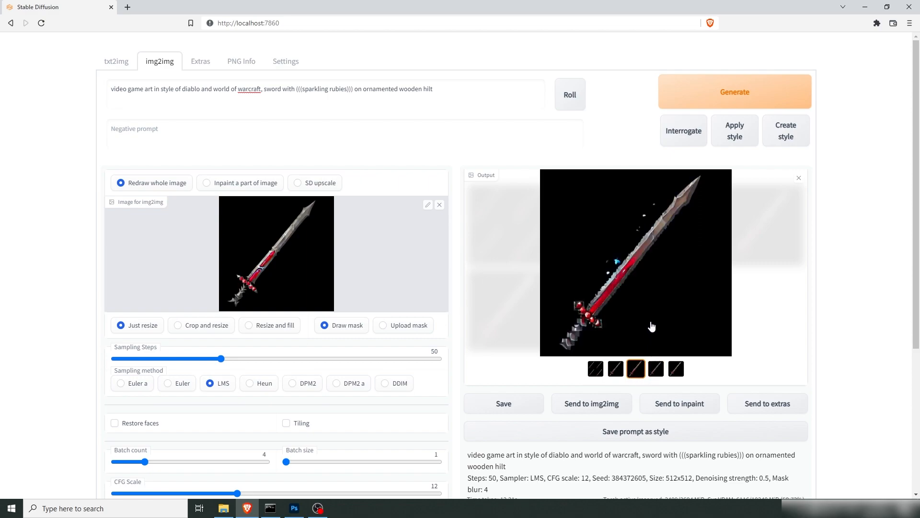
{"action": "left_click", "coordinate": [294, 508]}
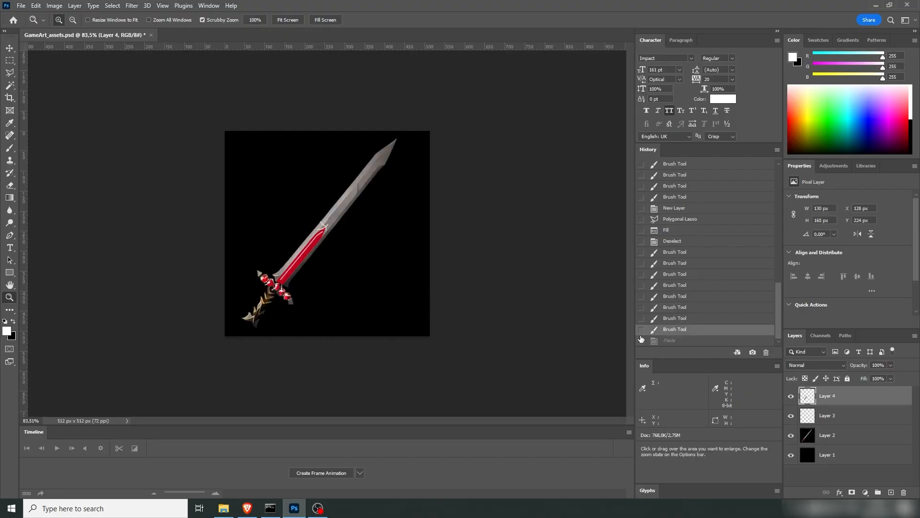
Step: Paste the chosen sword on a new layer and repaint its crossguard and hilt
{"action": "left_click", "coordinate": [877, 492]}
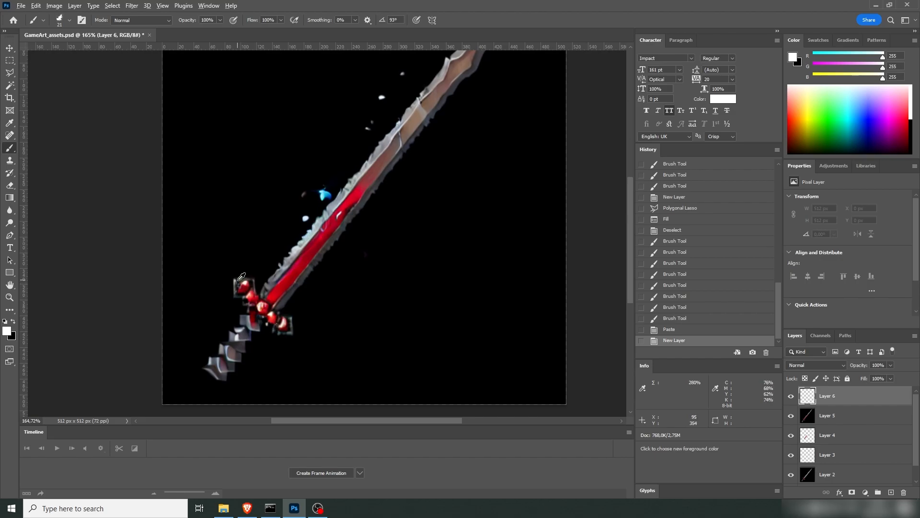
{"action": "left_click_drag", "start_coordinate": [239, 277], "coordinate": [249, 323]}
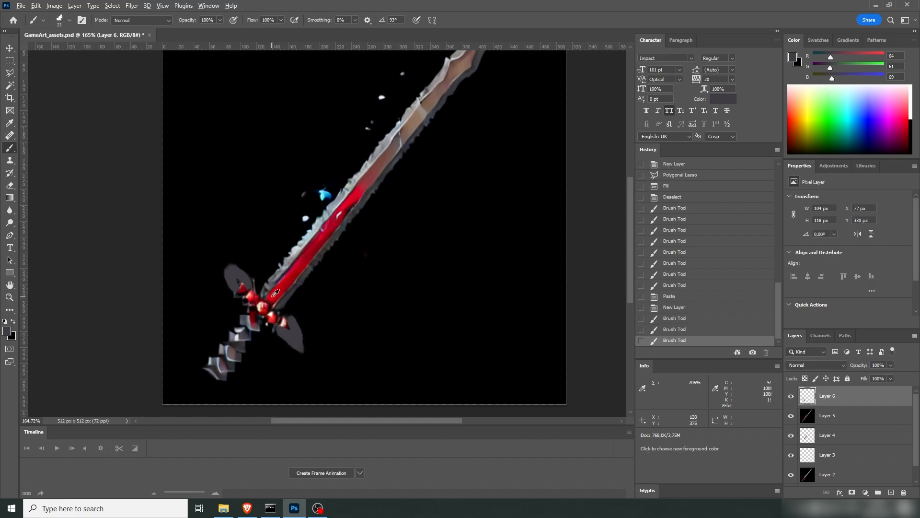
{"action": "left_click_drag", "start_coordinate": [273, 294], "coordinate": [214, 379]}
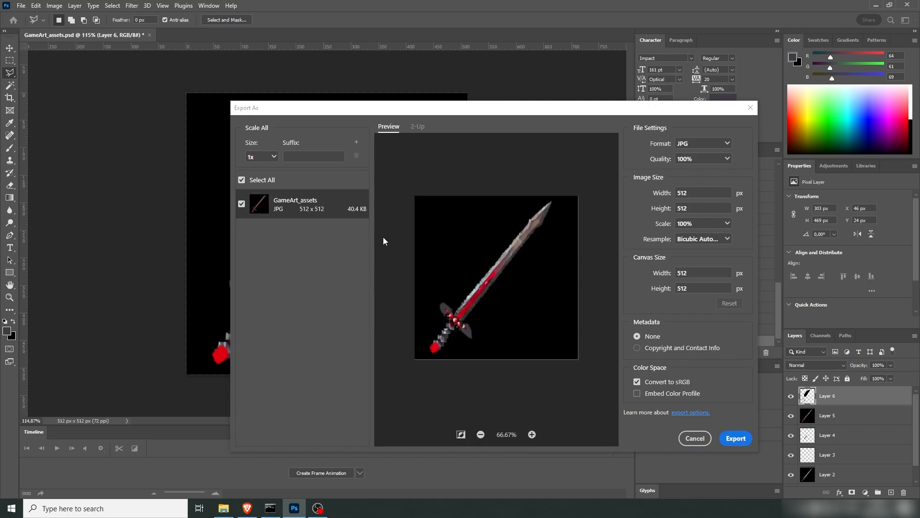
Step: Export the repainted sword as a 512×512 JPG into the GameArt folder
{"action": "left_click", "coordinate": [736, 438]}
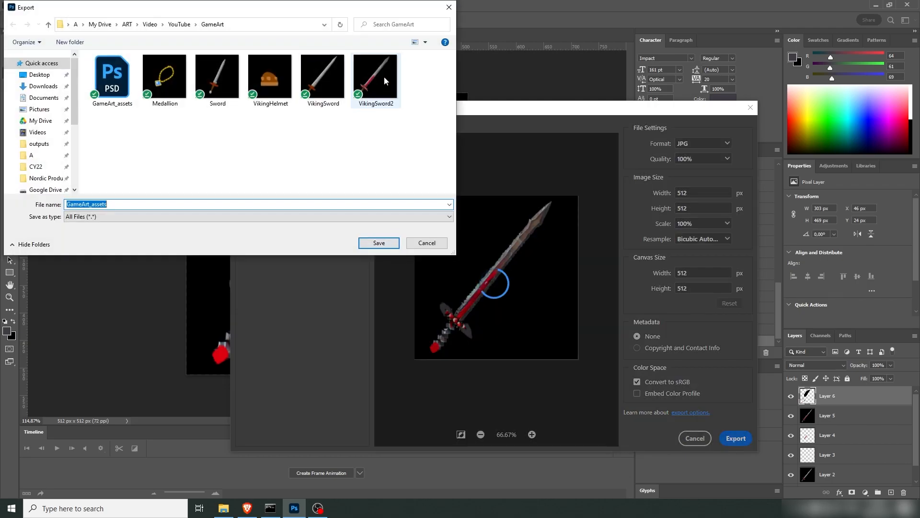
{"action": "left_click", "coordinate": [375, 76]}
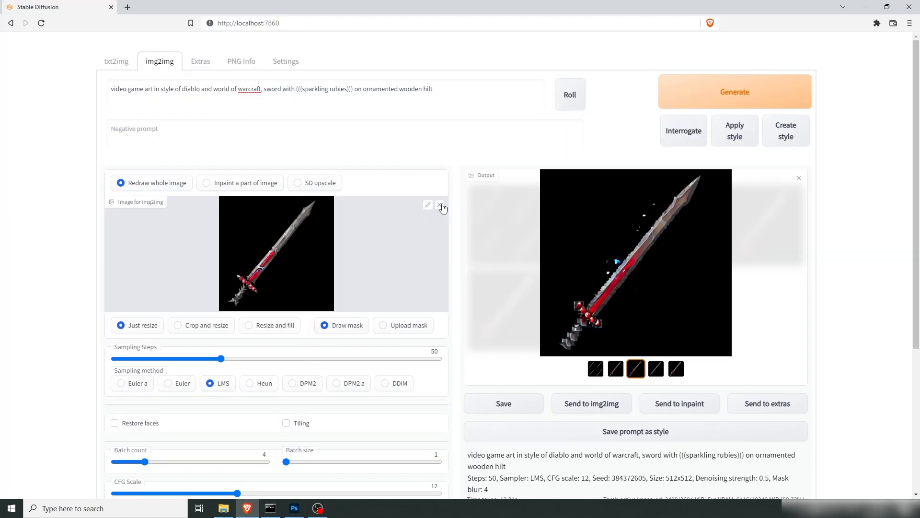
Step: Use the repainted sword as input, set denoising to 0.3, generate and review the variations
{"action": "key", "text": "alt+tab"}
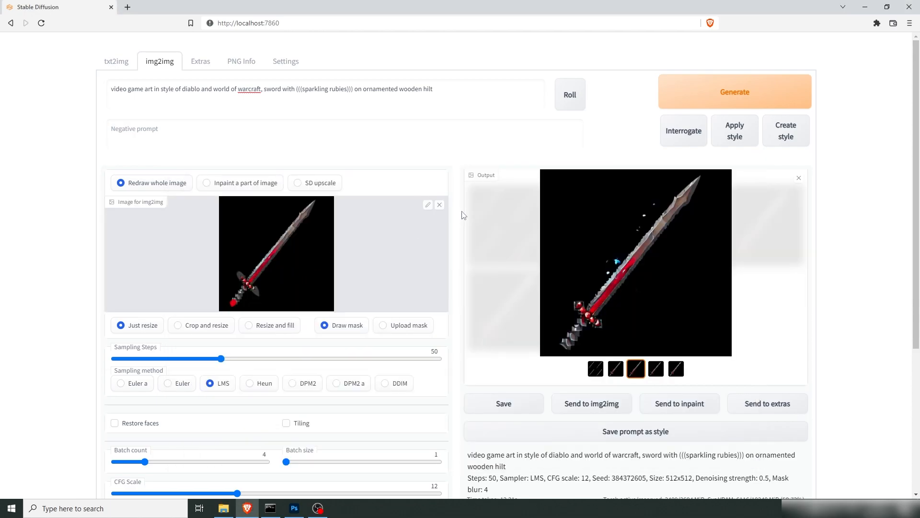
{"action": "scroll", "scroll_direction": "down", "scroll_amount": 3}
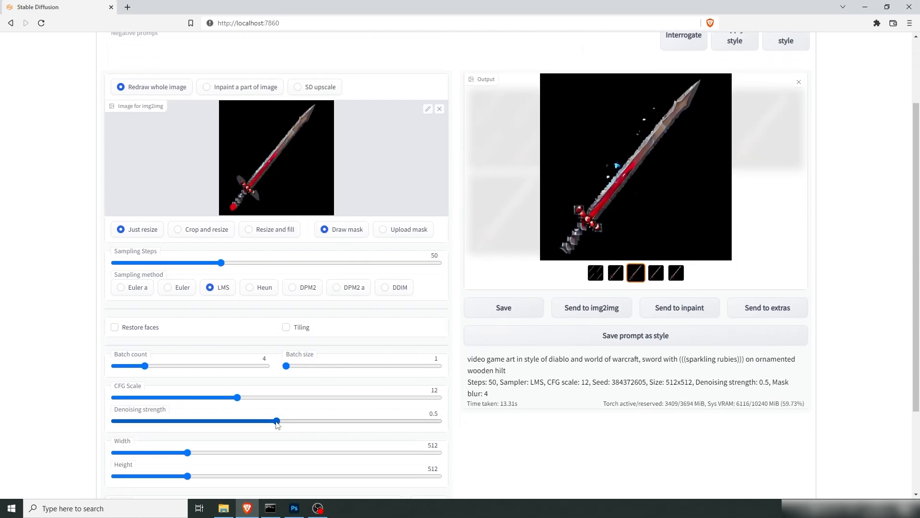
{"action": "left_click_drag", "start_coordinate": [276, 421], "coordinate": [213, 421]}
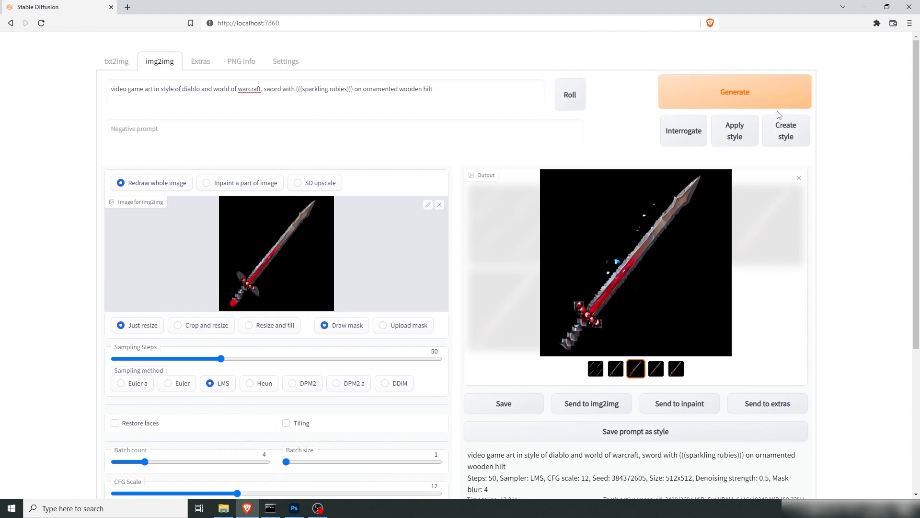
{"action": "left_click", "coordinate": [735, 92]}
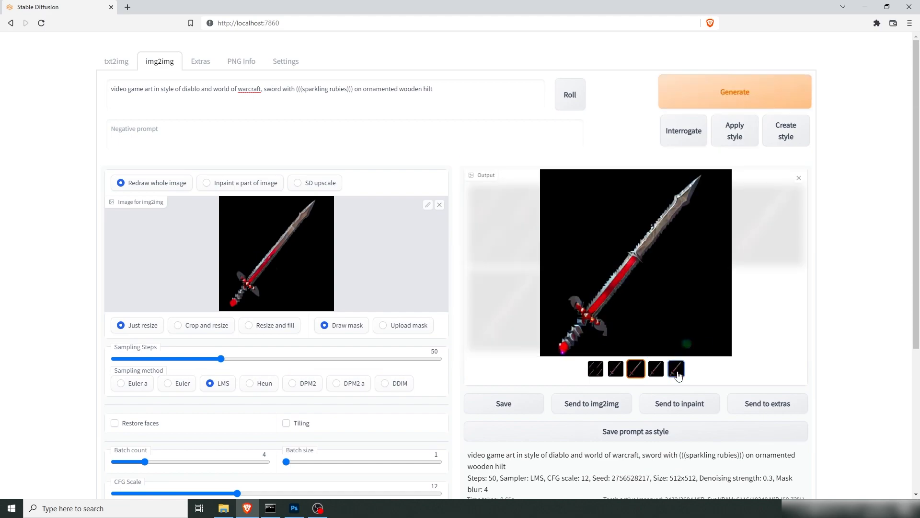
{"action": "left_click", "coordinate": [676, 368]}
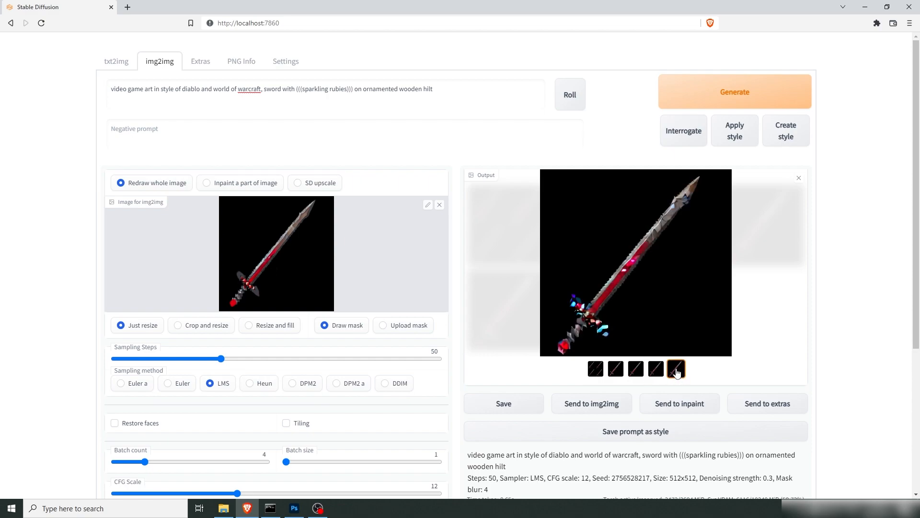
{"action": "left_click", "coordinate": [636, 368]}
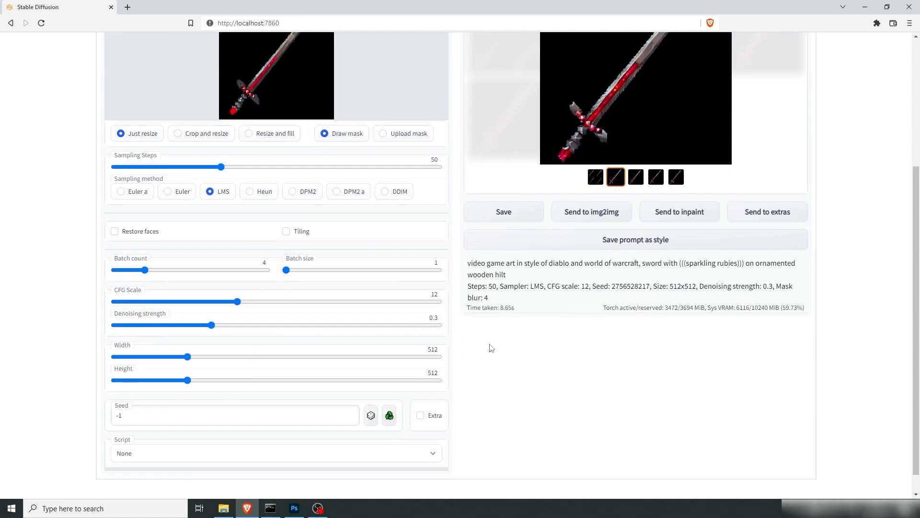
Step: Set the guidance scale to 10 and raise the denoising strength to about 0.4
{"action": "left_click_drag", "start_coordinate": [236, 301], "coordinate": [210, 301]}
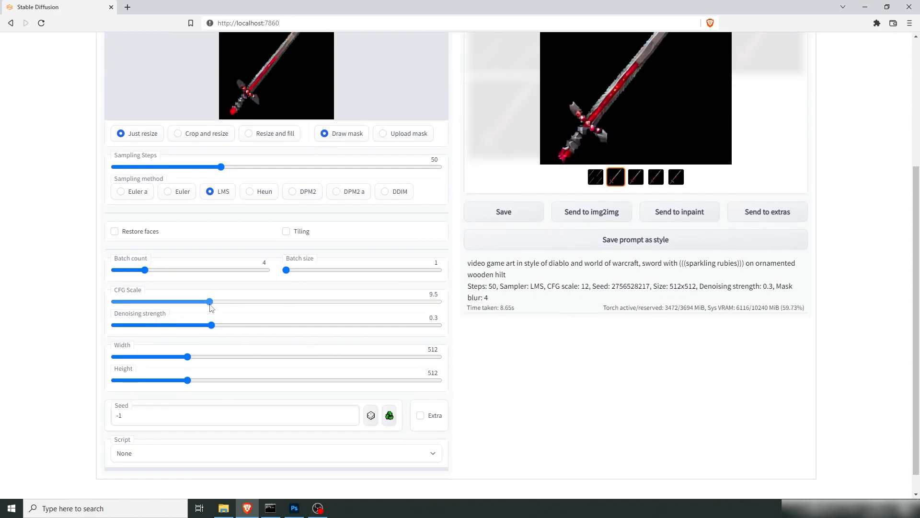
{"action": "left_click_drag", "start_coordinate": [213, 325], "coordinate": [234, 325]}
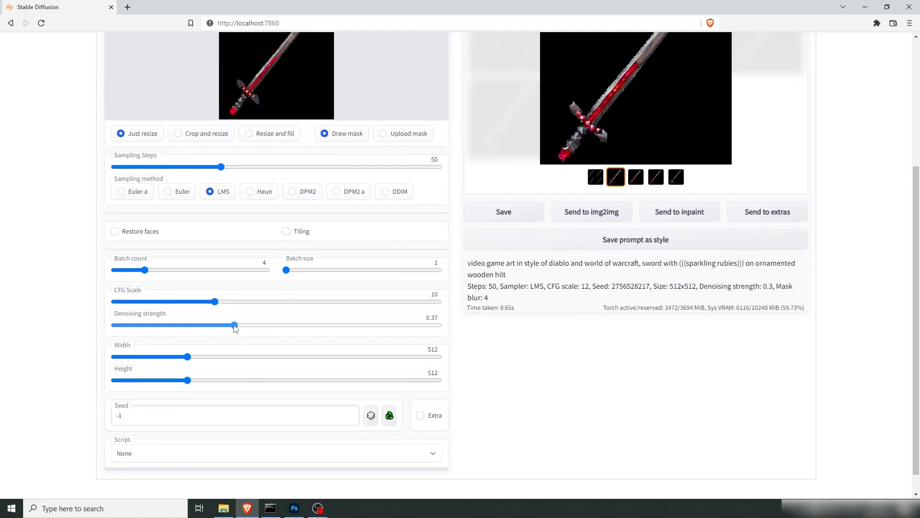
{"action": "left_click_drag", "start_coordinate": [234, 325], "coordinate": [241, 325]}
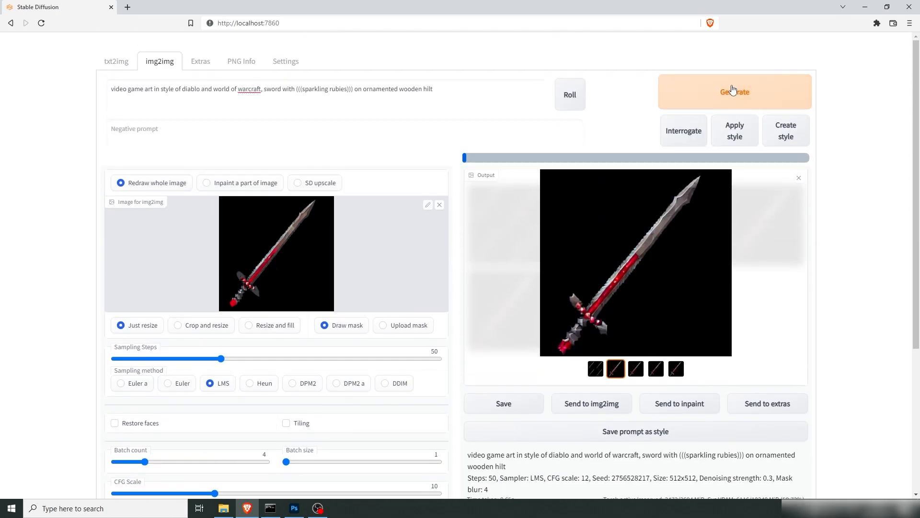
Step: Generate a new batch, compare the variations and settle on the last sword as the new source
{"action": "left_click", "coordinate": [734, 92]}
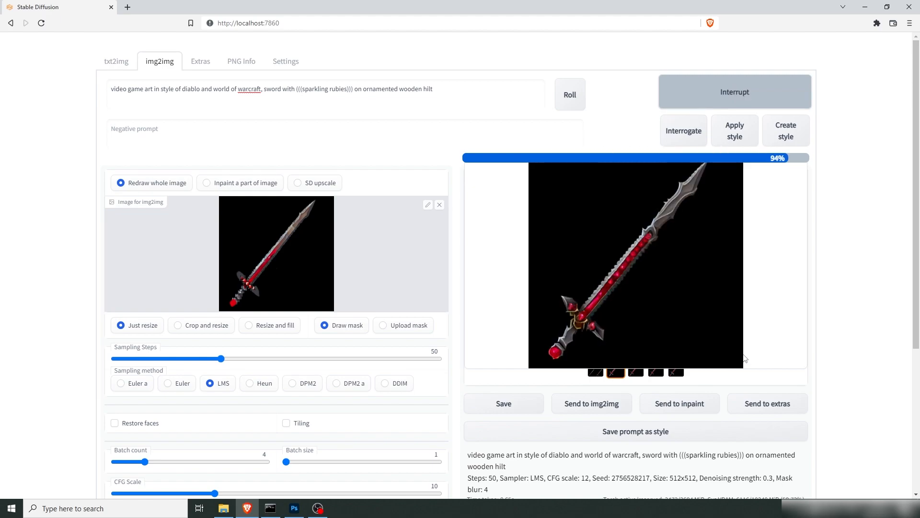
{"action": "left_click", "coordinate": [635, 369]}
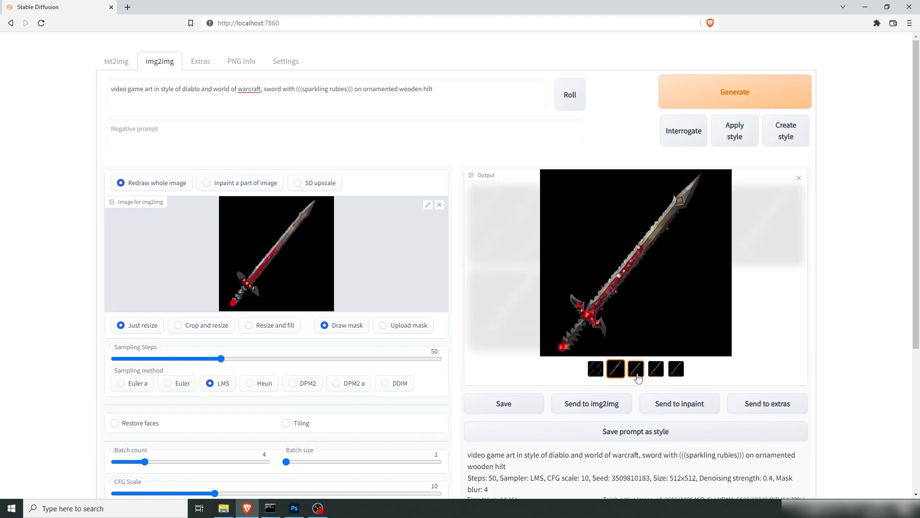
{"action": "left_click", "coordinate": [656, 368]}
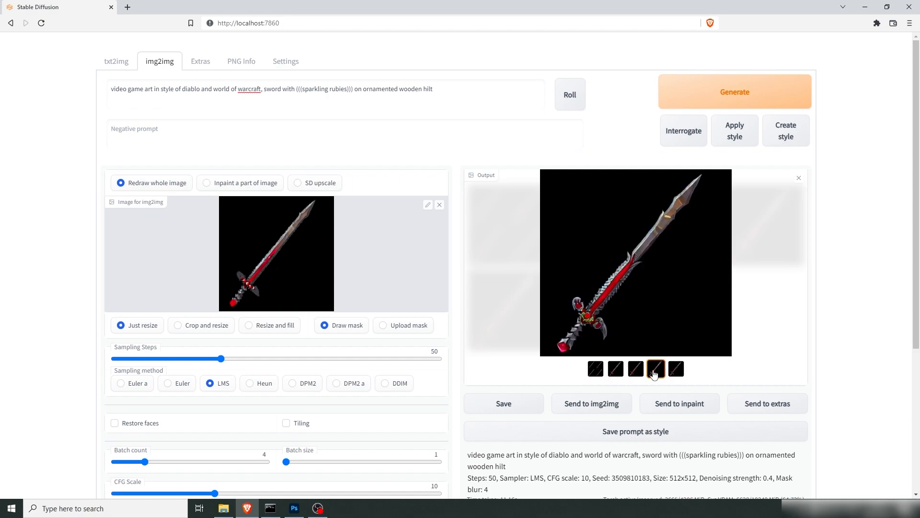
{"action": "left_click", "coordinate": [676, 368]}
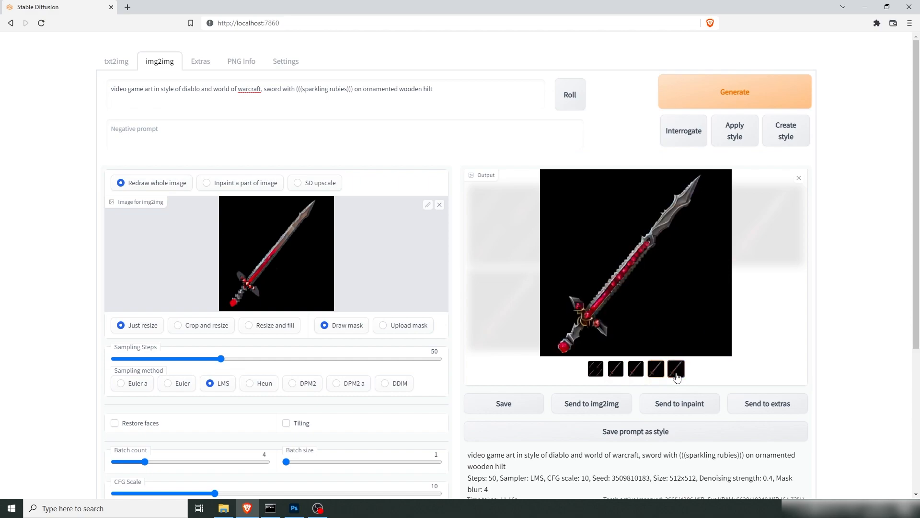
{"action": "left_click", "coordinate": [676, 368]}
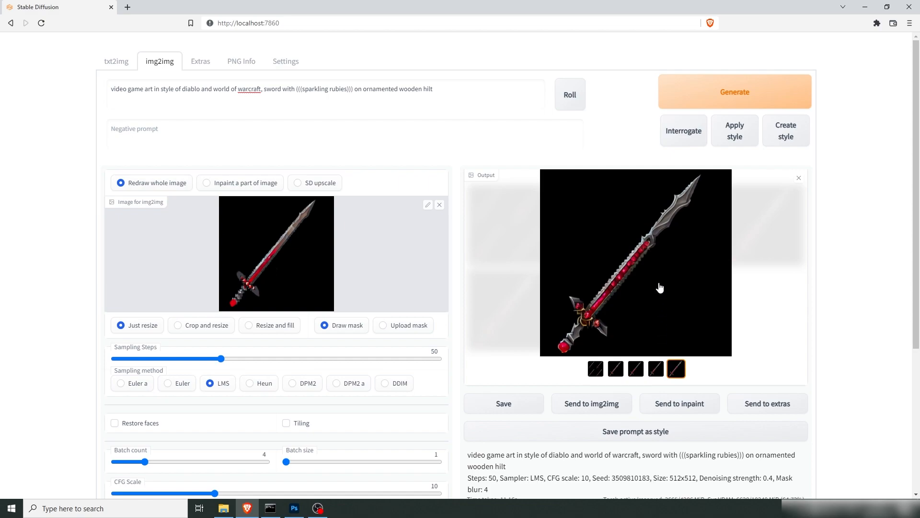
{"action": "mouse_move", "coordinate": [703, 200]}
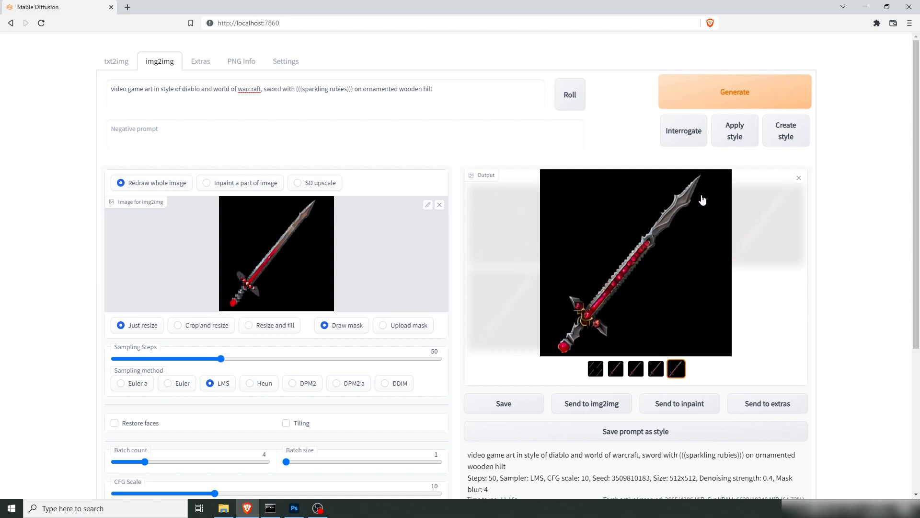
{"action": "left_click", "coordinate": [636, 368]}
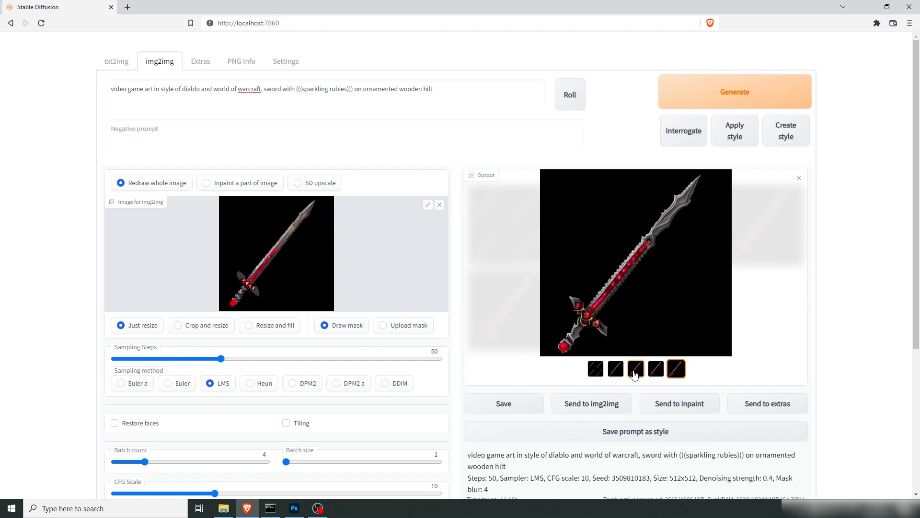
{"action": "left_click", "coordinate": [676, 368]}
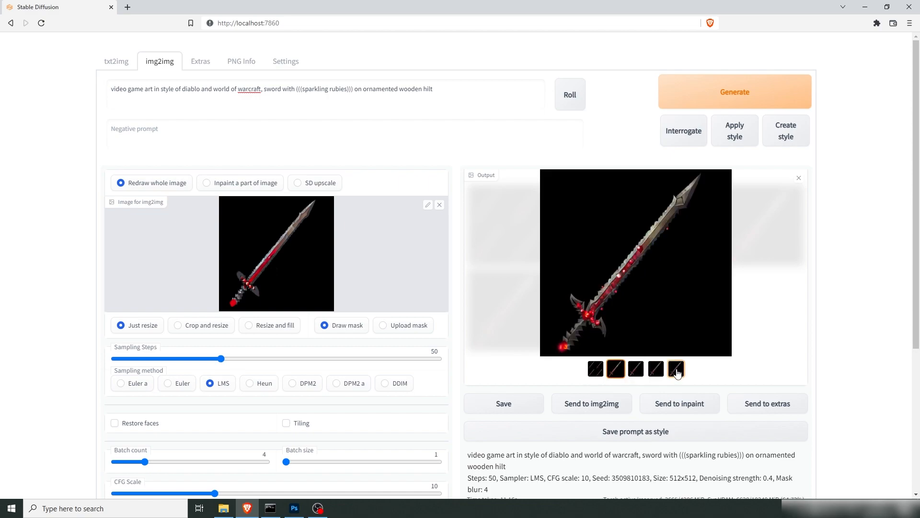
{"action": "left_click", "coordinate": [676, 368]}
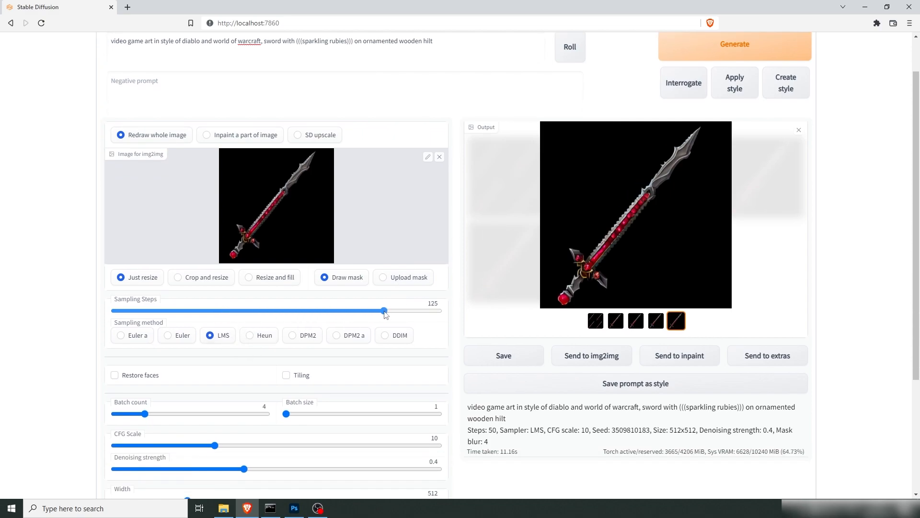
Step: Raise the sampling steps to 150 and set the denoising strength to 0.3
{"action": "left_click_drag", "start_coordinate": [383, 311], "coordinate": [438, 311]}
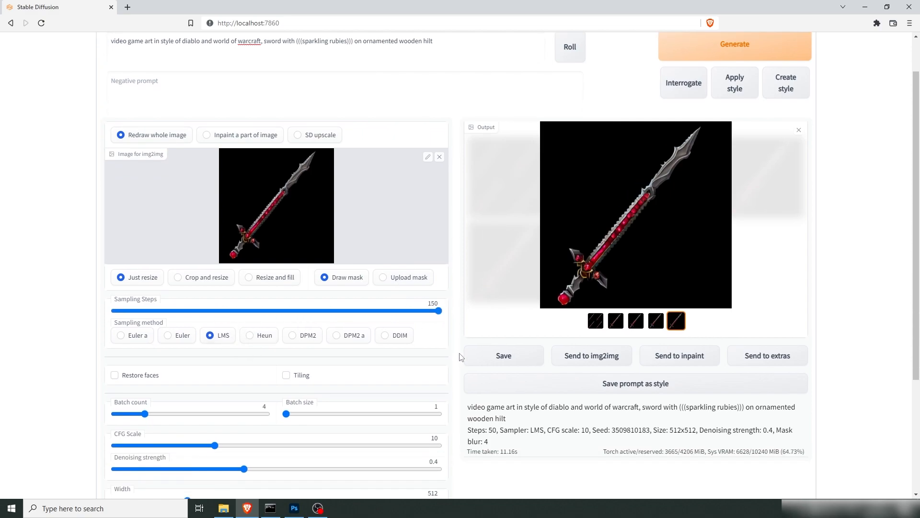
{"action": "scroll", "scroll_direction": "down", "scroll_amount": 3}
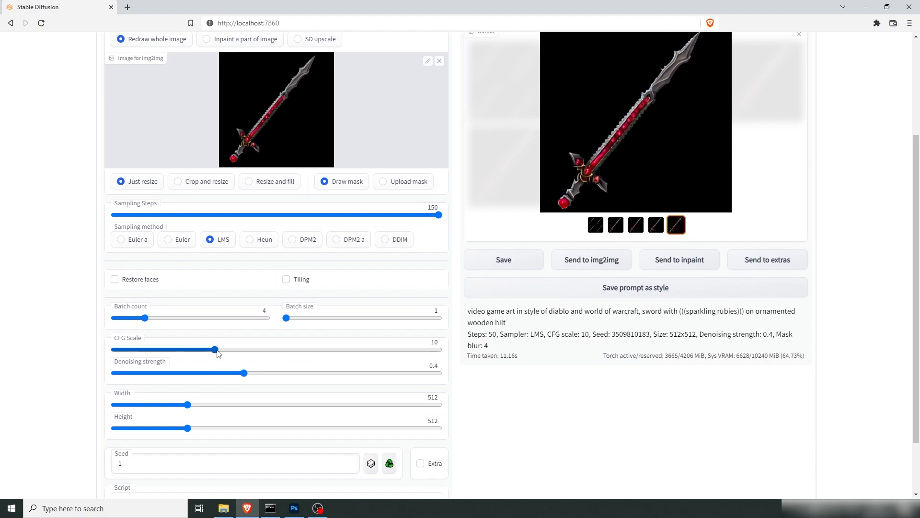
{"action": "left_click_drag", "start_coordinate": [244, 372], "coordinate": [197, 372]}
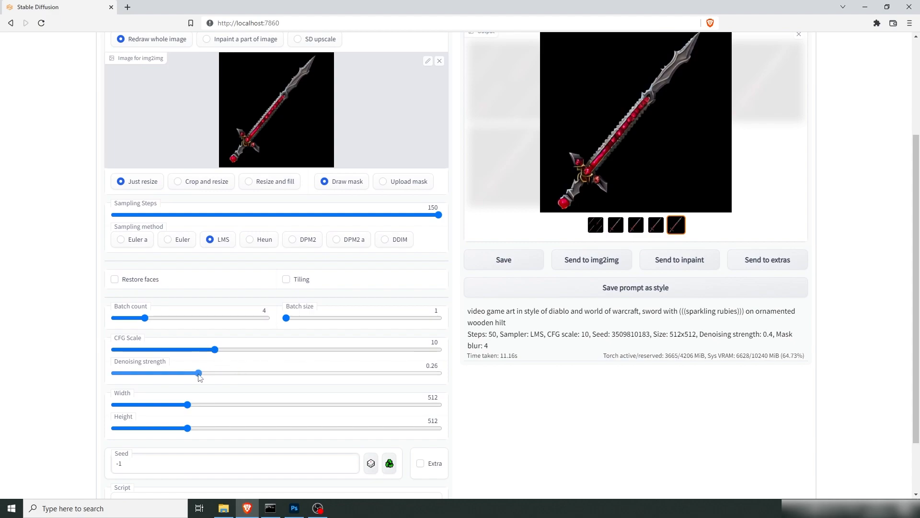
{"action": "left_click_drag", "start_coordinate": [197, 373], "coordinate": [211, 373]}
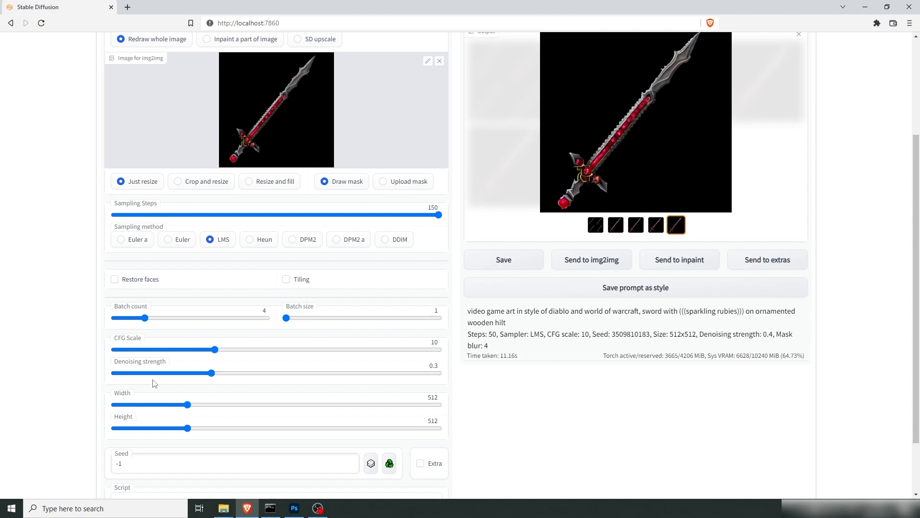
Step: Generate the batch, pick the second sword variation and send it to Extras for upscaling
{"action": "scroll", "scroll_direction": "down", "scroll_amount": 3}
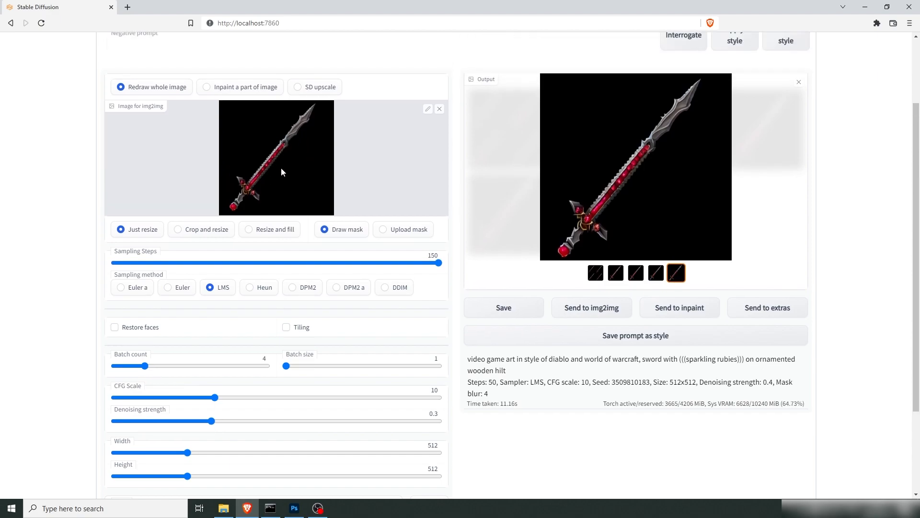
{"action": "scroll", "scroll_direction": "down", "scroll_amount": 3}
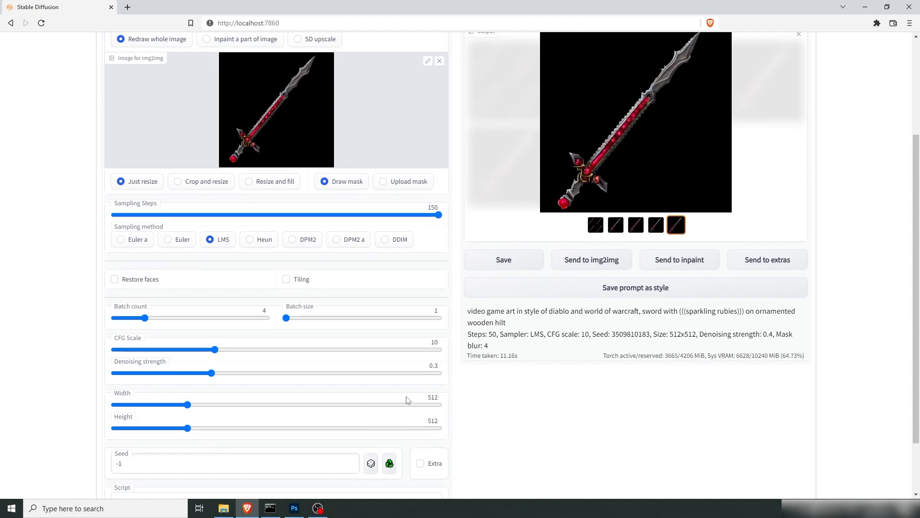
{"action": "scroll", "scroll_direction": "up", "scroll_amount": 3}
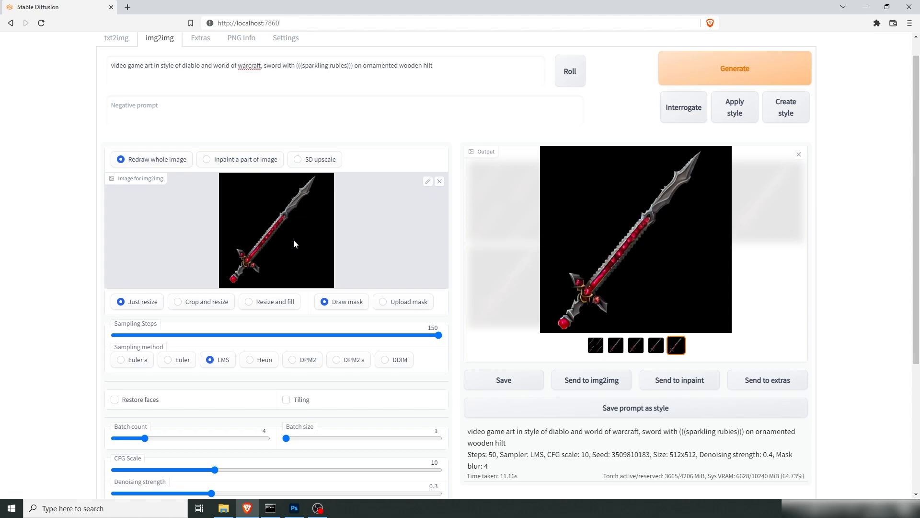
{"action": "scroll", "scroll_direction": "down", "scroll_amount": 3}
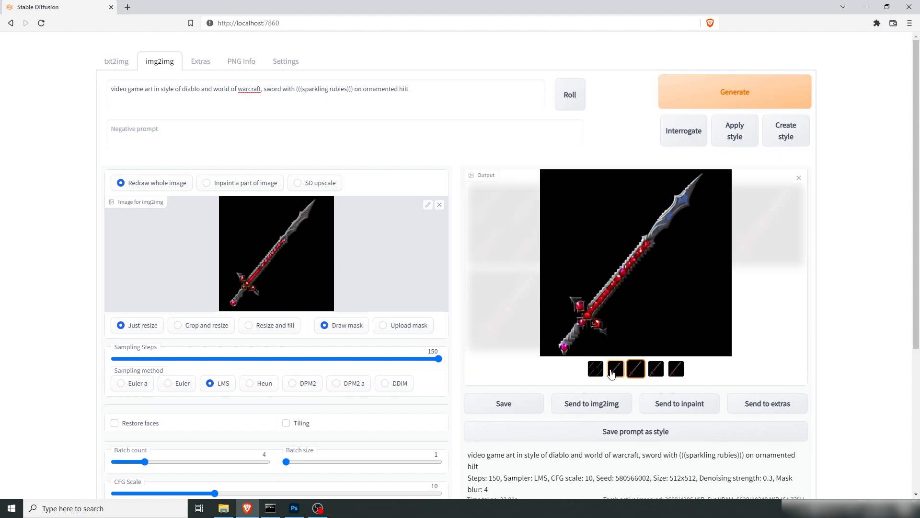
{"action": "left_click", "coordinate": [616, 368]}
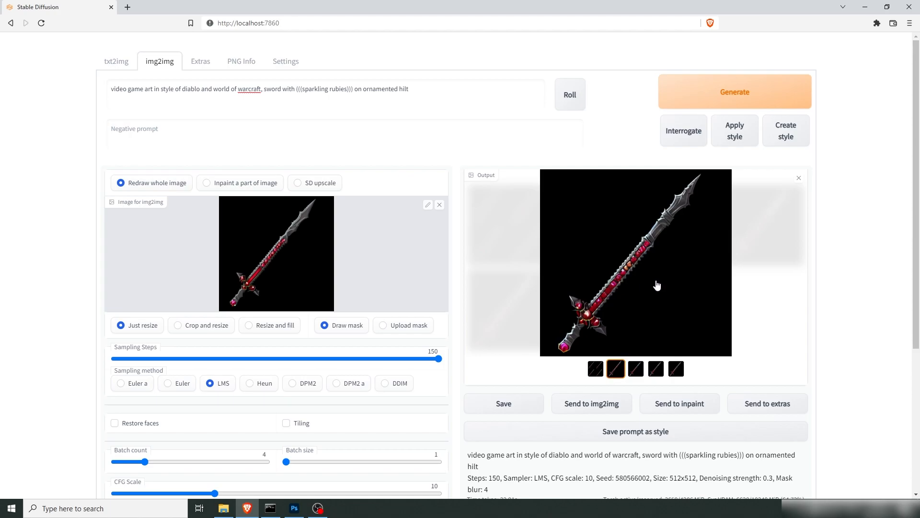
{"action": "left_click", "coordinate": [201, 62]}
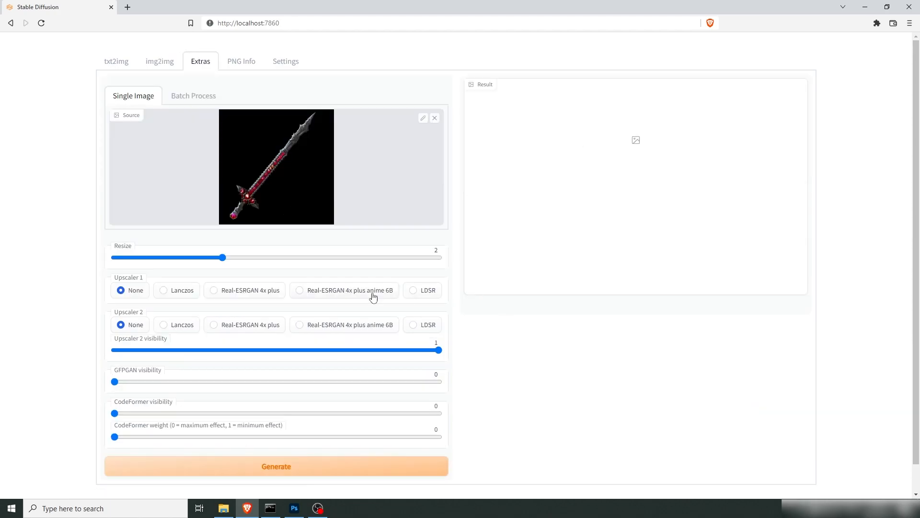
Step: Upscale the sword 2x with Real-ESRGAN 4x plus as both upscalers
{"action": "left_click", "coordinate": [213, 325]}
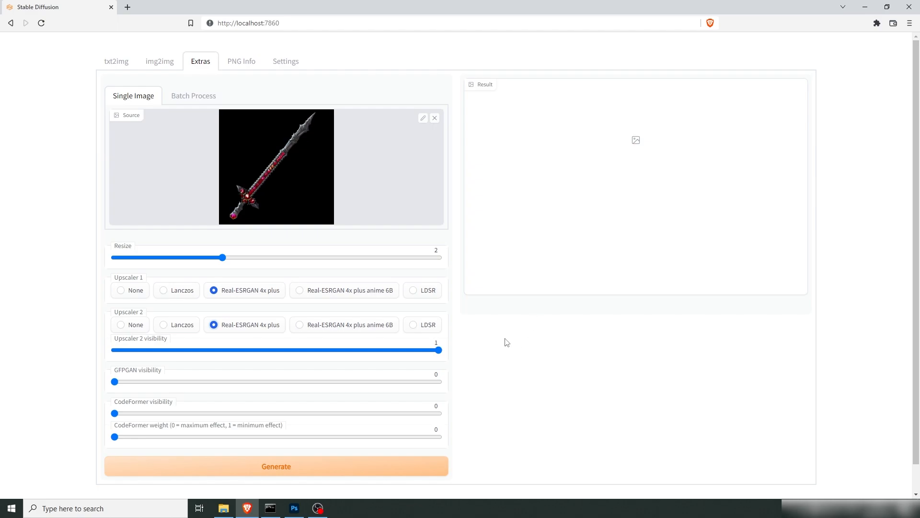
{"action": "mouse_move", "coordinate": [529, 328]}
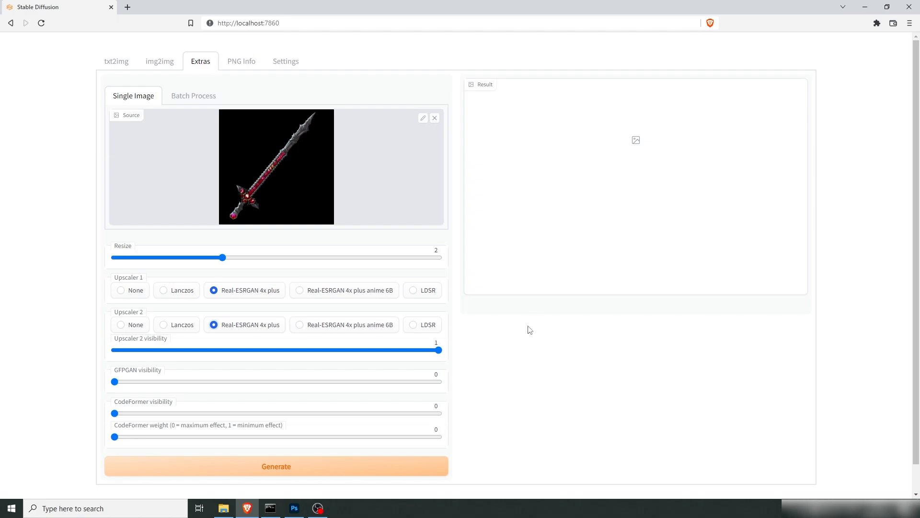
{"action": "left_click", "coordinate": [276, 466]}
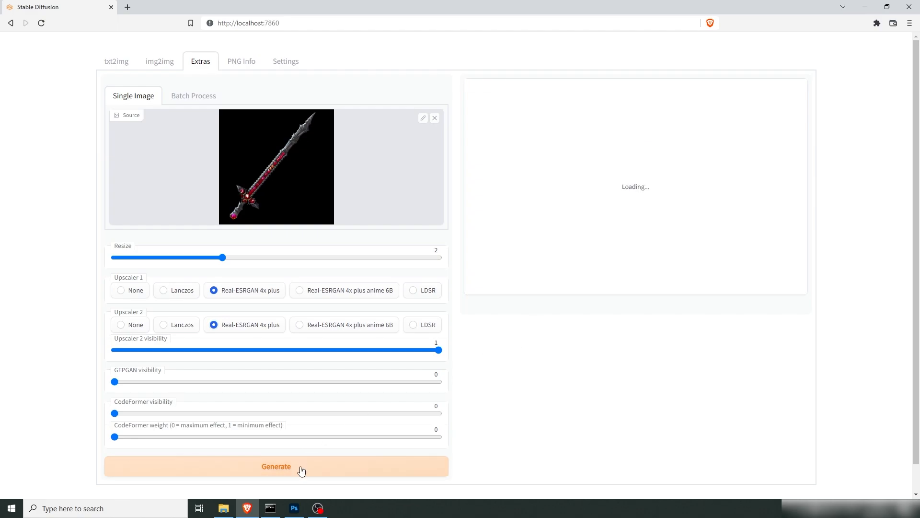
{"action": "left_click", "coordinate": [276, 466]}
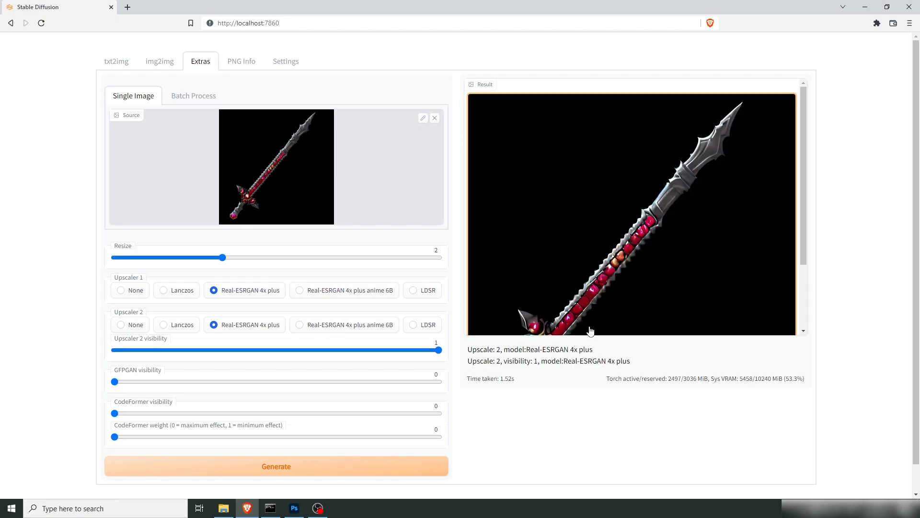
{"action": "mouse_move", "coordinate": [804, 163]}
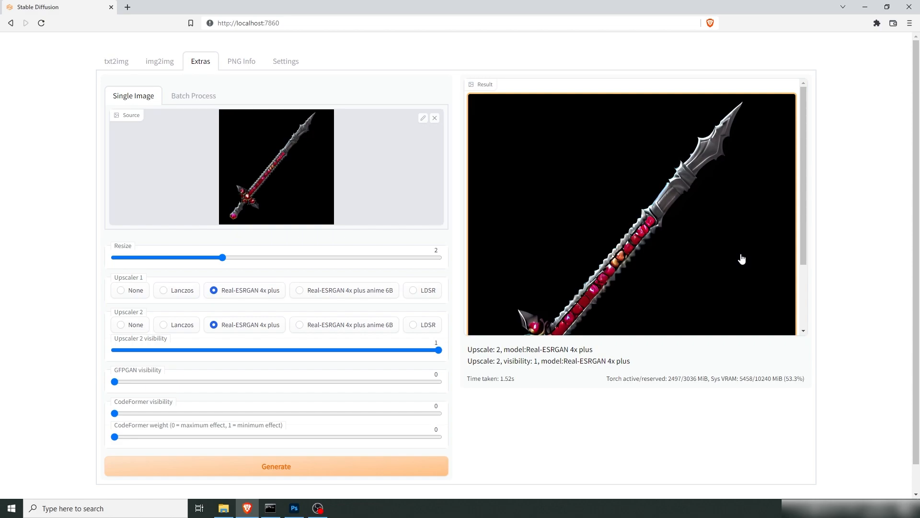
{"action": "mouse_move", "coordinate": [652, 236]}
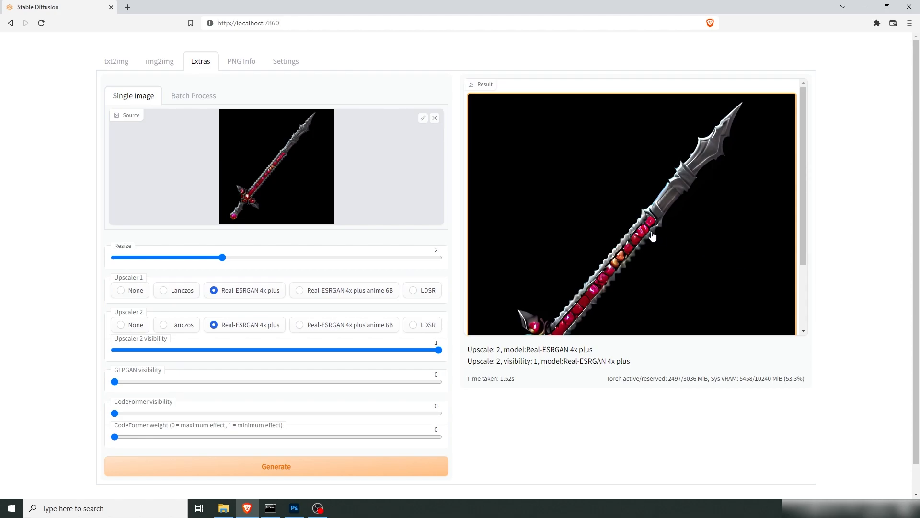